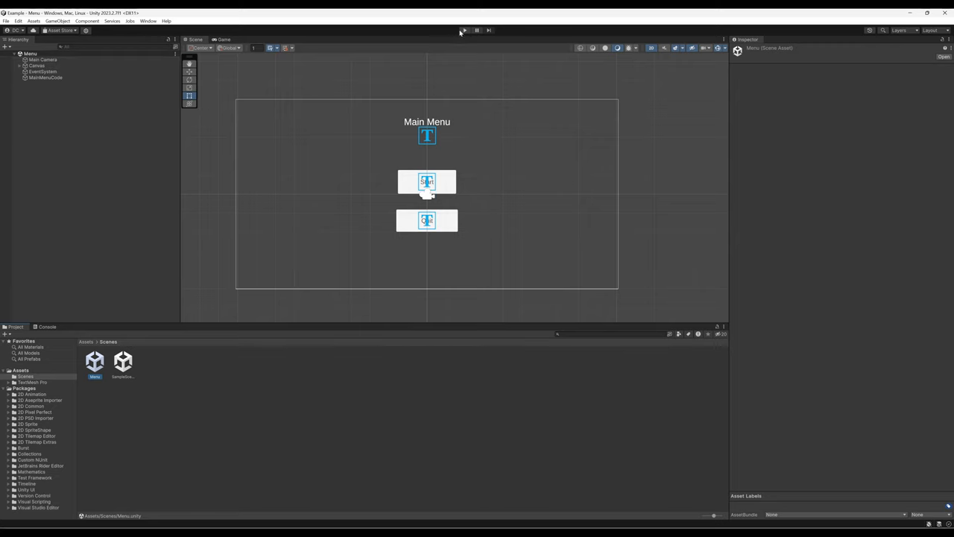
- Run the Main Menu scene in play mode, stop it, run it again and press Start
click(462, 30)
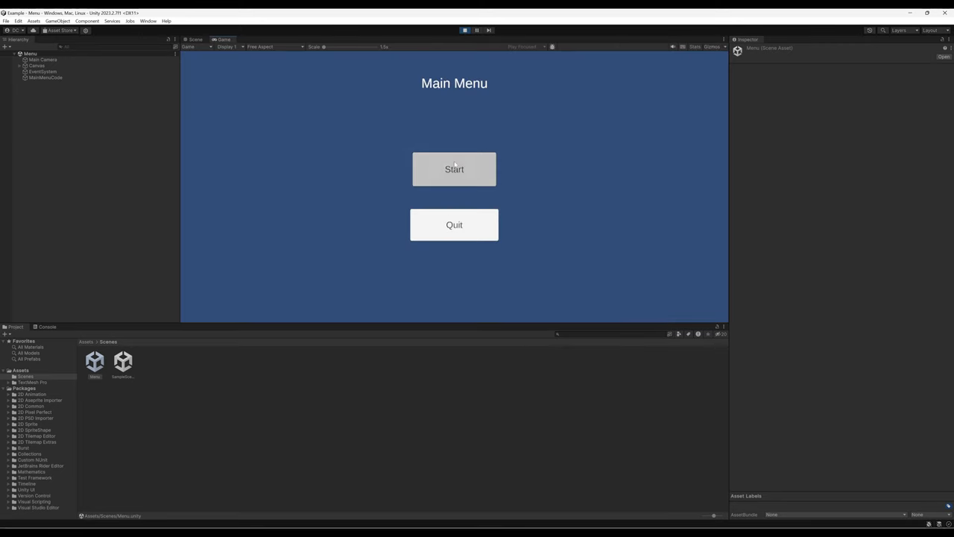
click(453, 169)
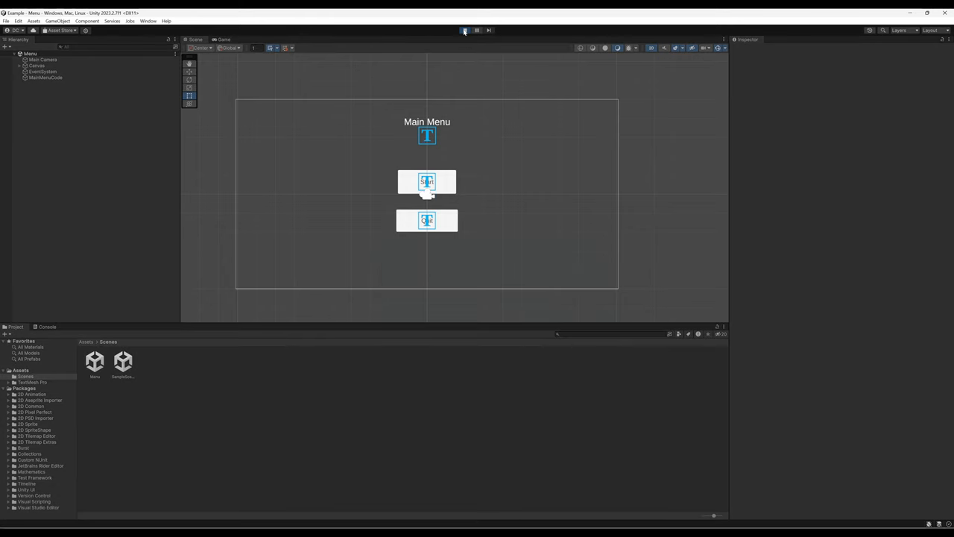
click(465, 29)
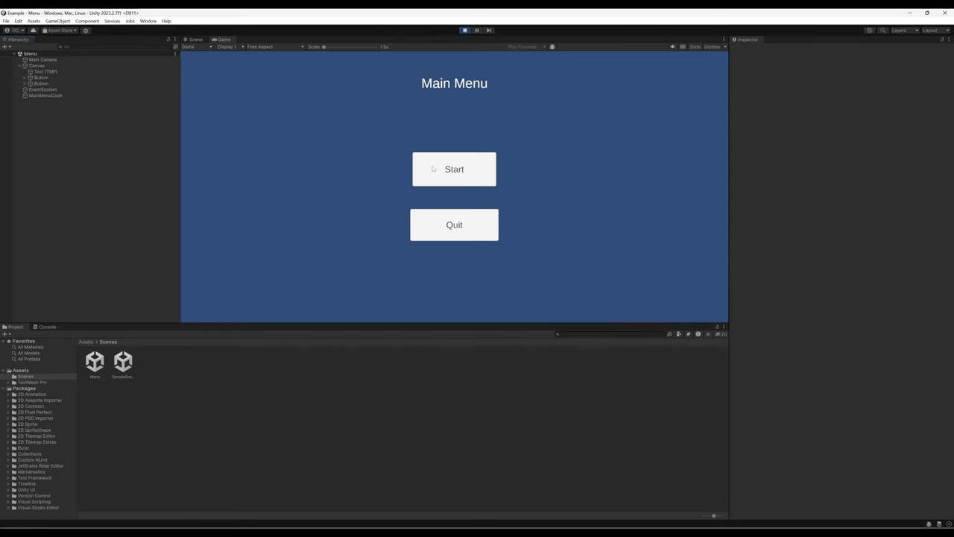
click(453, 168)
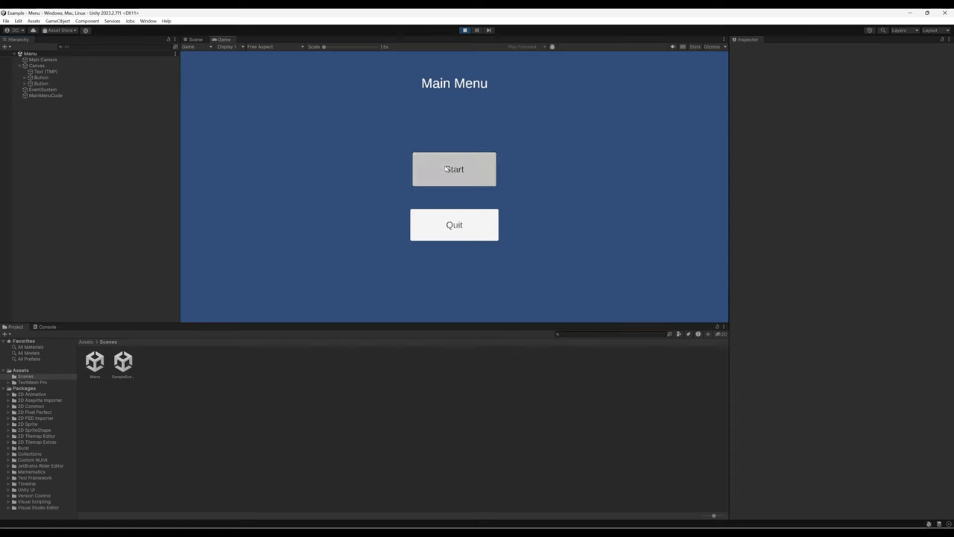
- Launch the SampleScene gameplay from the menu, showing Score 0
click(454, 168)
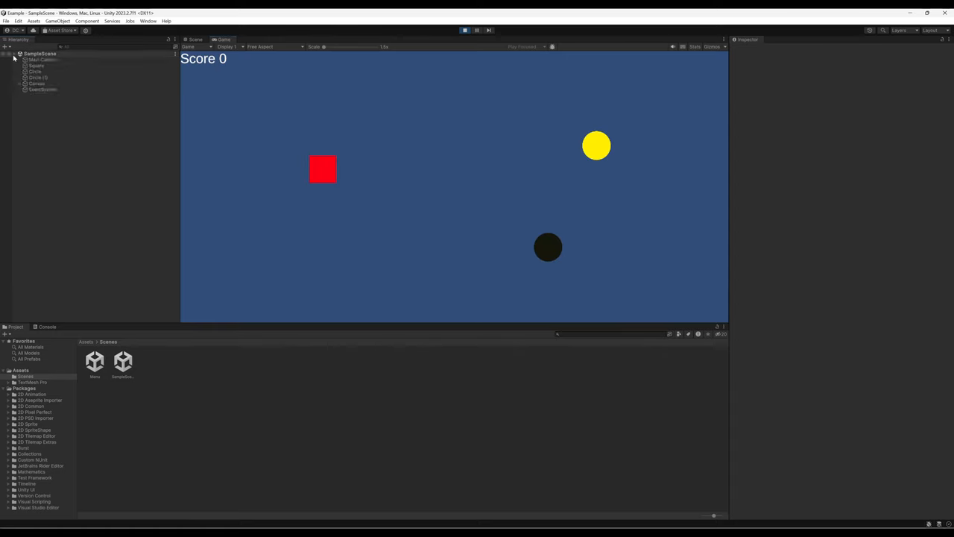
mouse_move(31, 132)
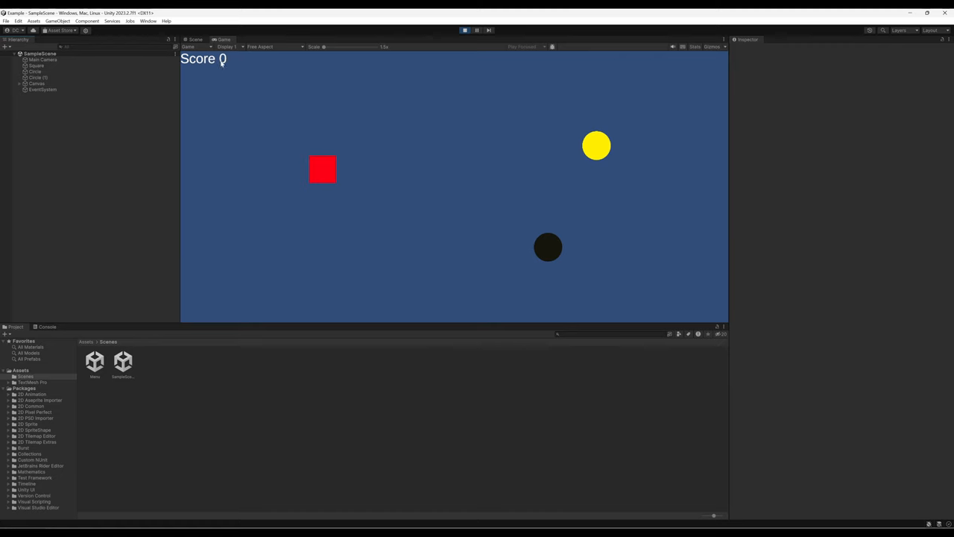
mouse_move(212, 72)
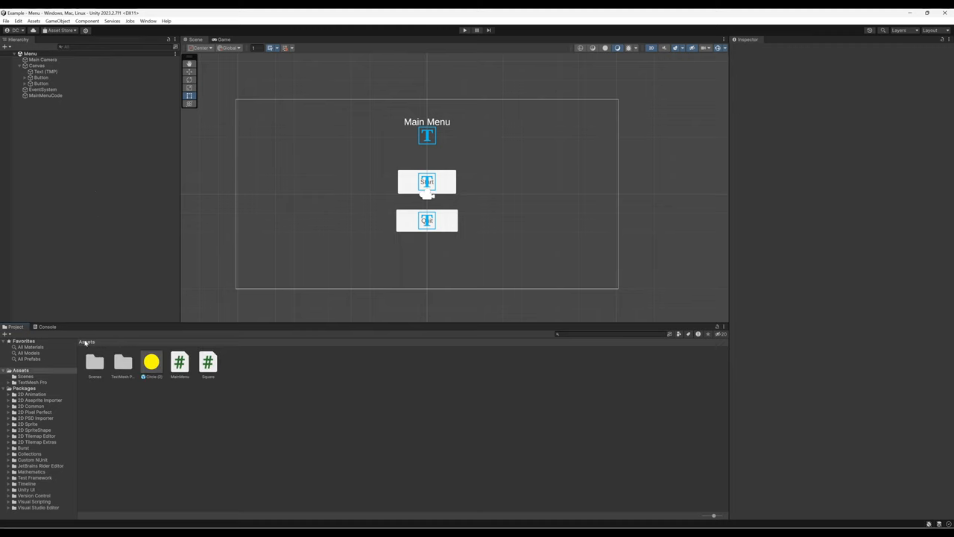
- Preview MainMenu.cs in the Project window, then open Square.cs in Visual Studio
click(179, 363)
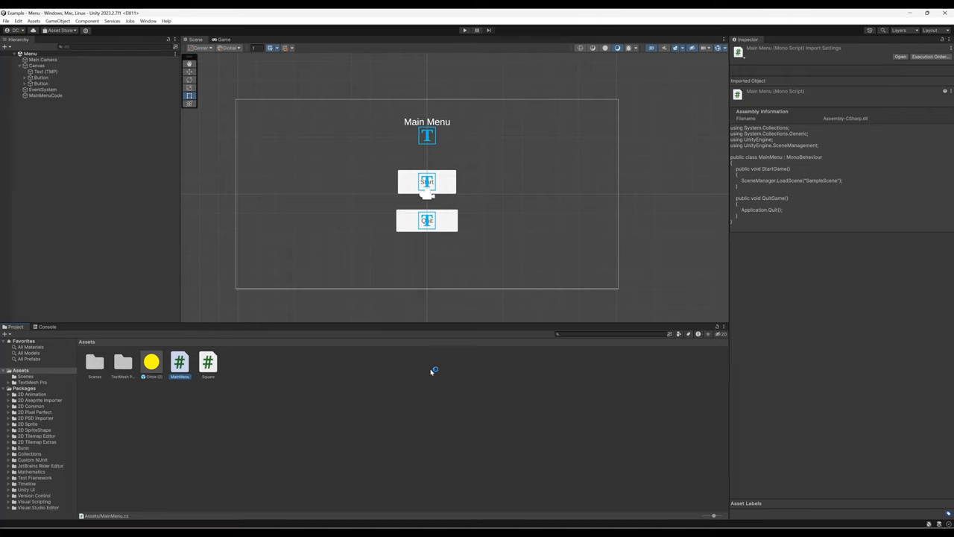
click(207, 364)
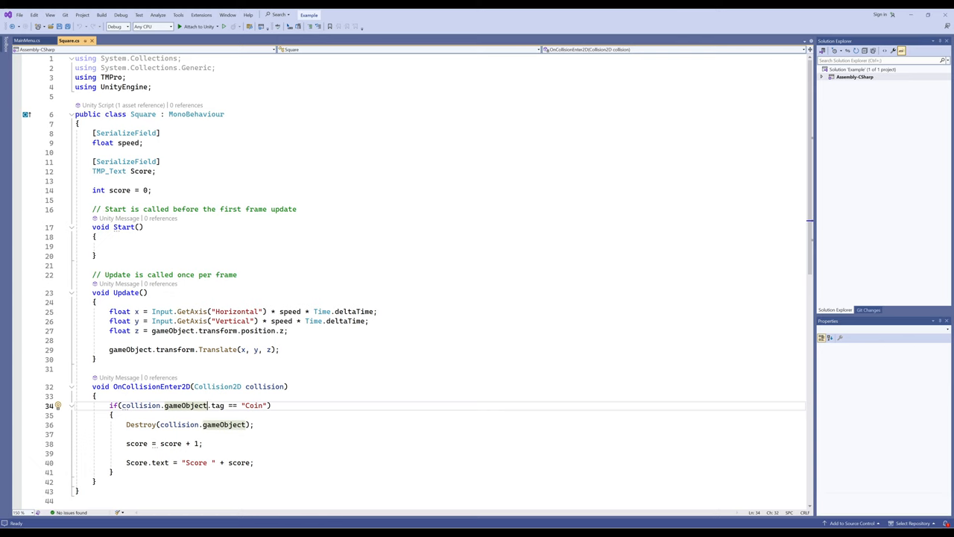
- Review the speed field and coin-scoring code in Square.cs, then return to Unity
click(128, 143)
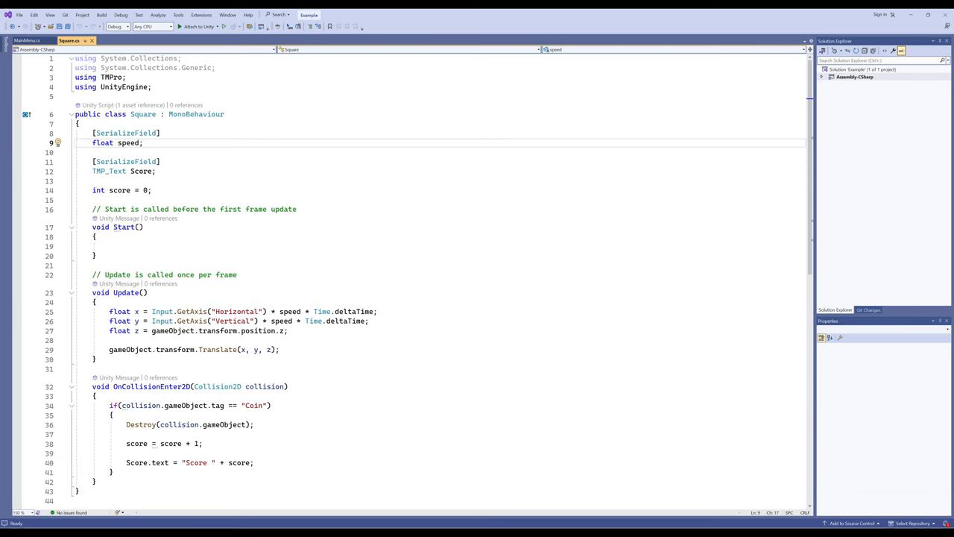
click(143, 143)
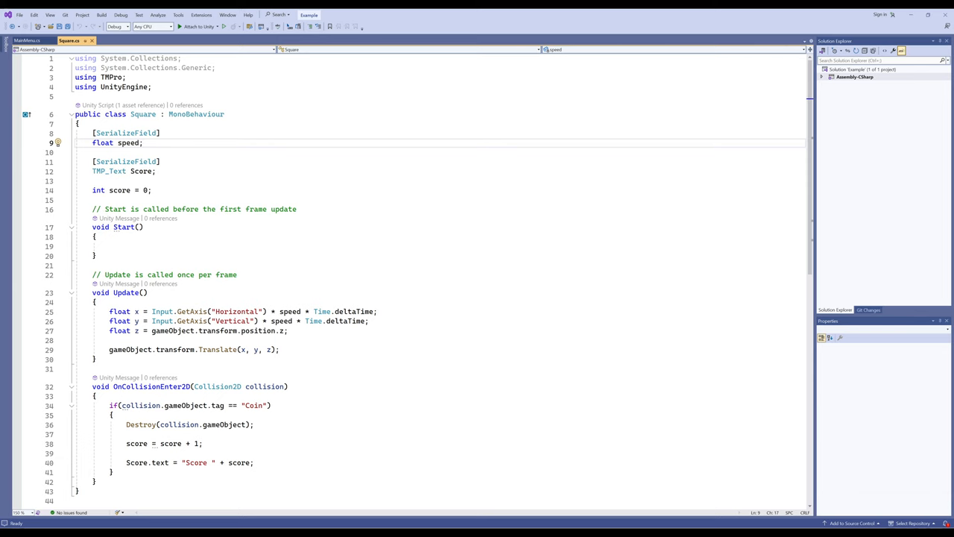
click(143, 143)
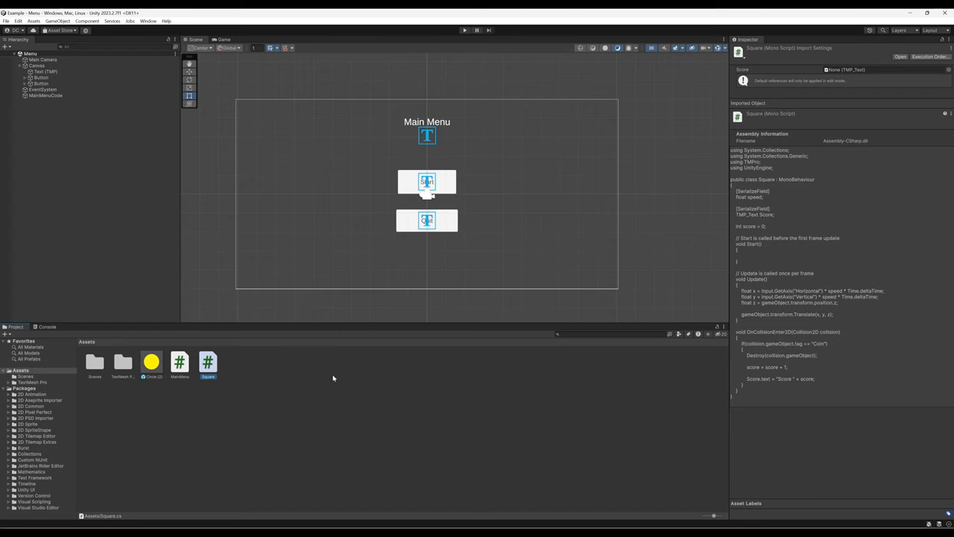
mouse_move(334, 379)
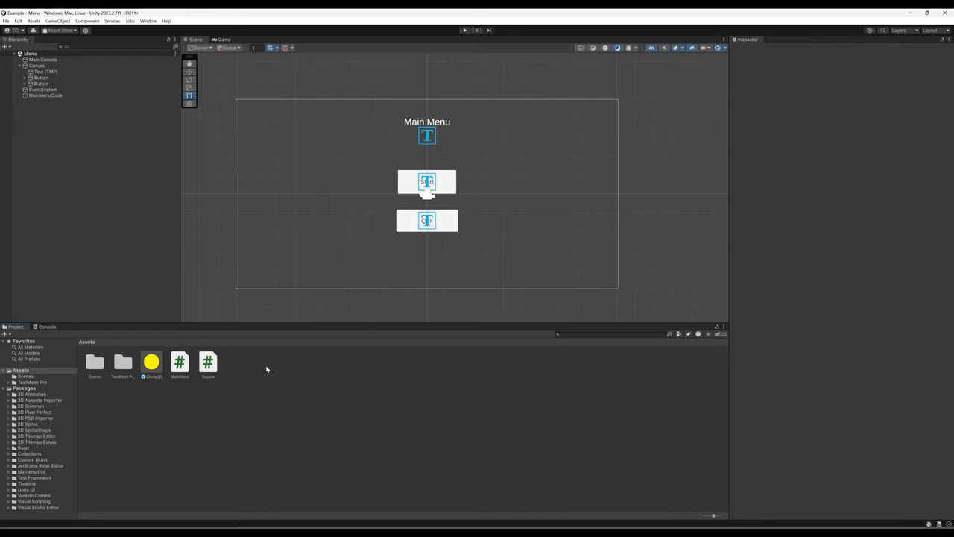
mouse_move(278, 384)
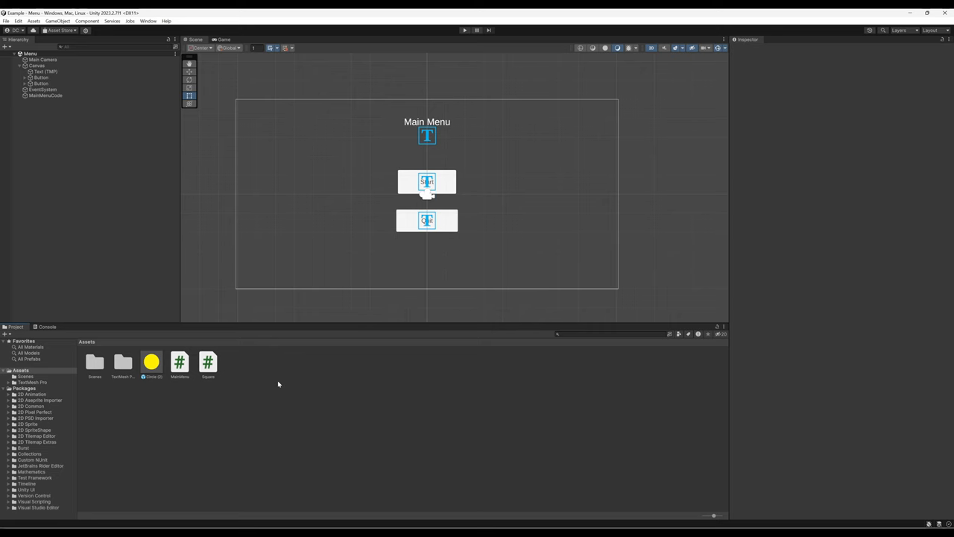
- Select the Text (TMP) title under Canvas to inspect its TextMeshPro component, then deselect it
click(44, 71)
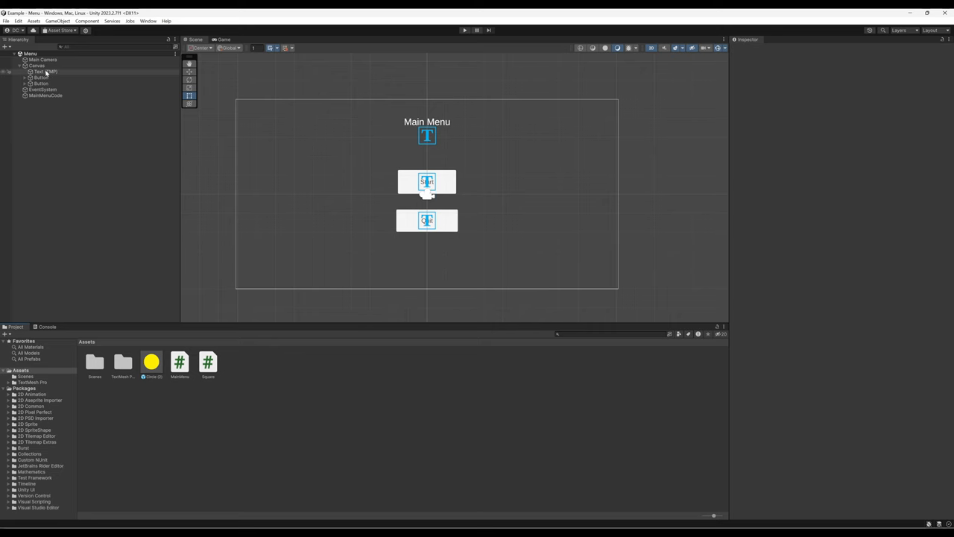
click(45, 72)
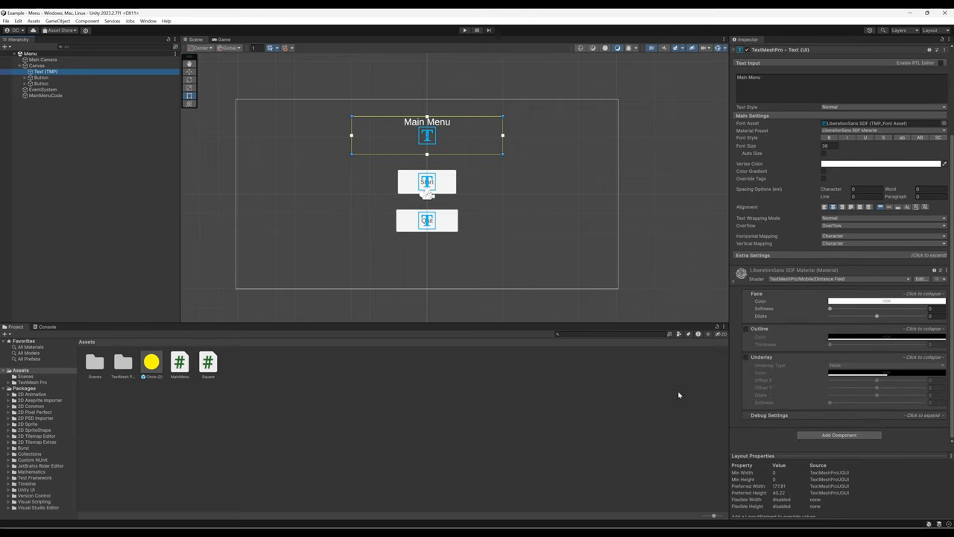
mouse_move(295, 418)
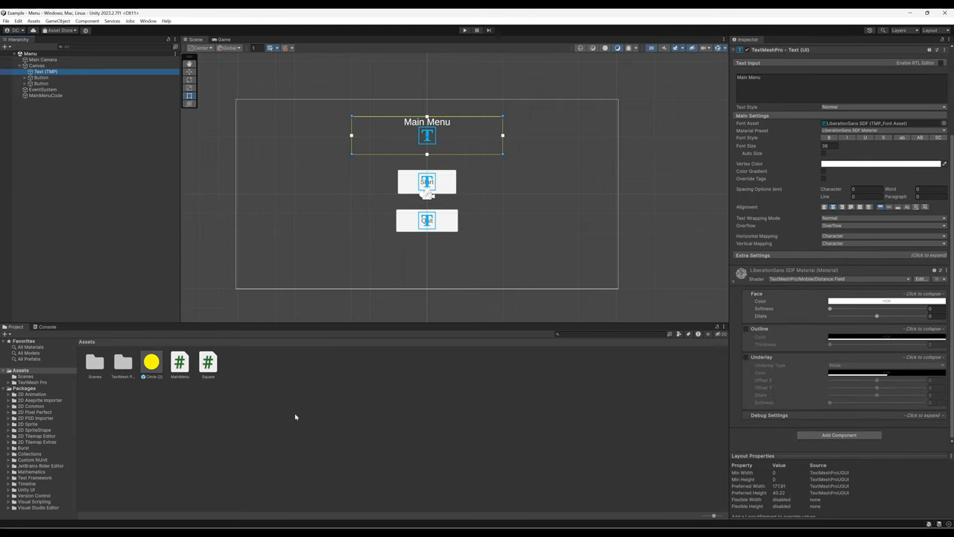
mouse_move(298, 418)
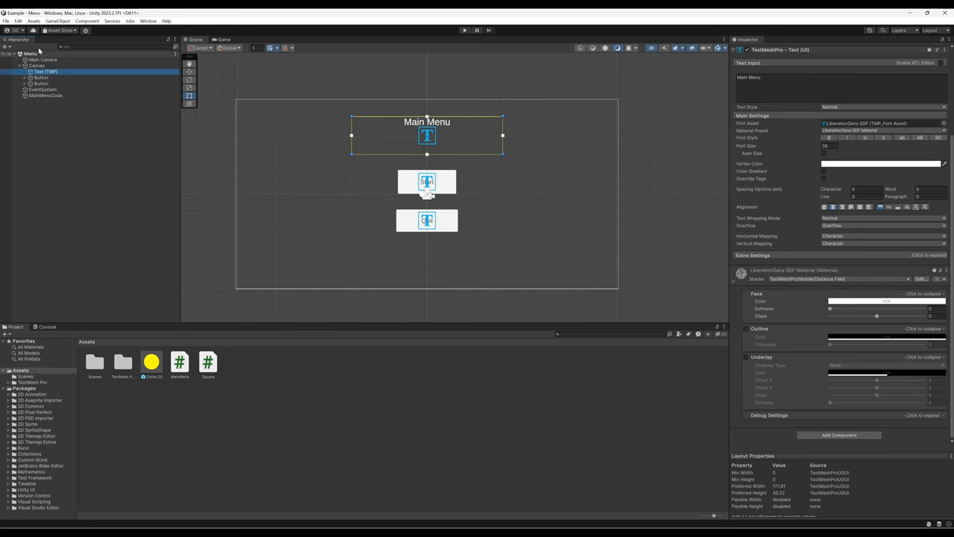
click(6, 48)
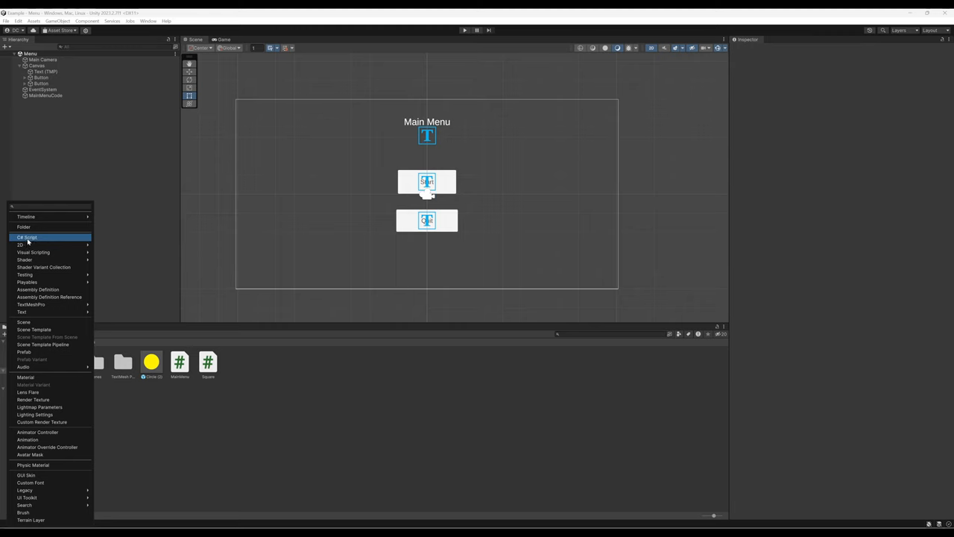
- Create a new C# Script asset in the Assets folder via the Create menu
click(27, 236)
text(GameStore)
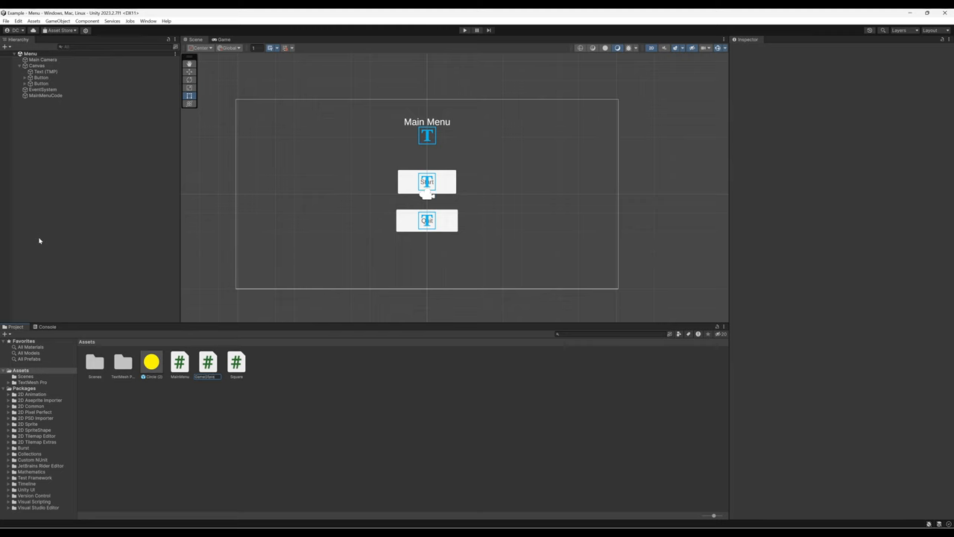
- Open the GameState script in Visual Studio showing its default template
click(179, 362)
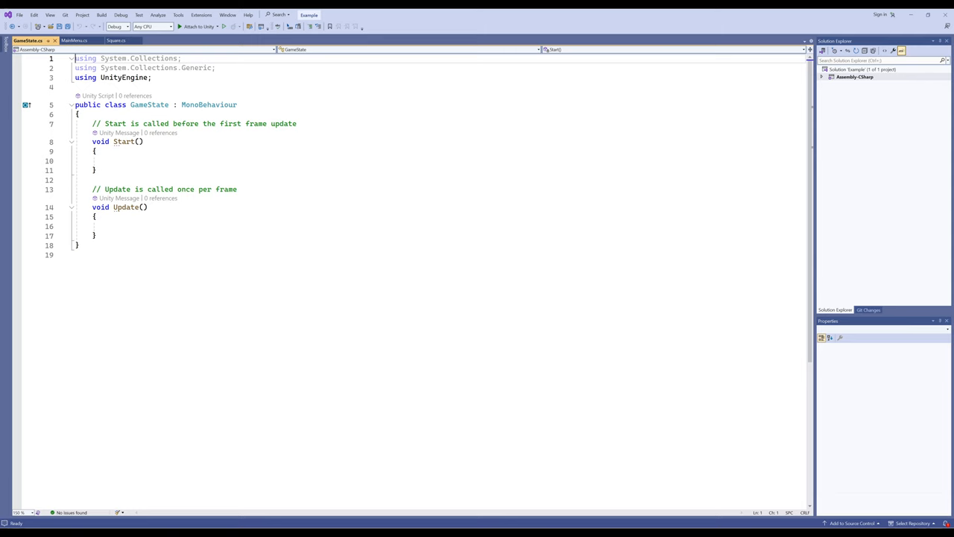
- Remove the MonoBehaviour inheritance and the default Start and Update methods from GameState
double_click(209, 105)
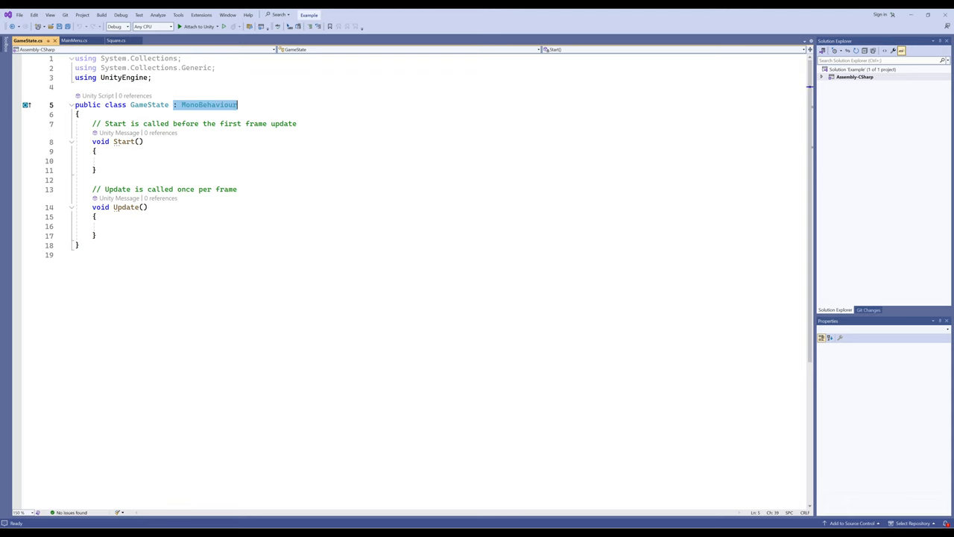
key(Delete)
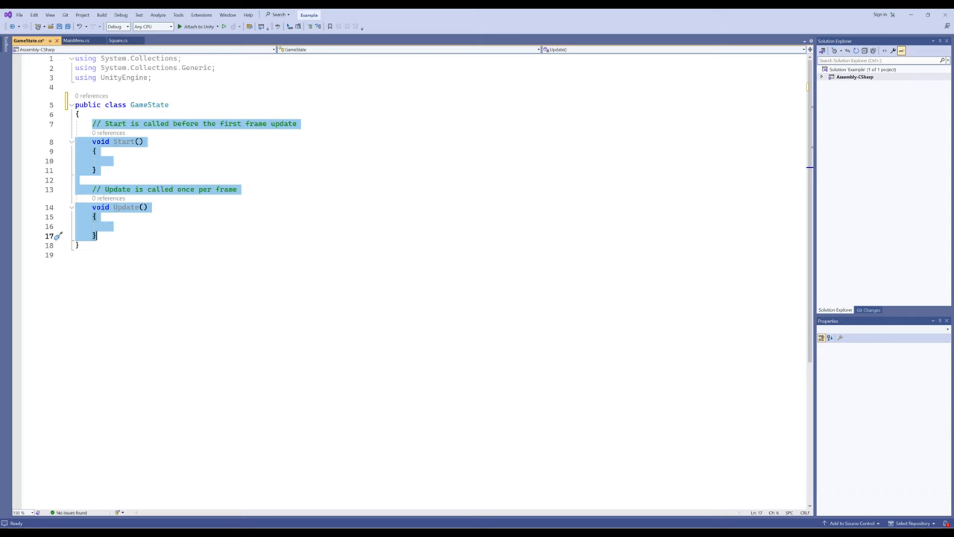
key(Delete)
text( s)
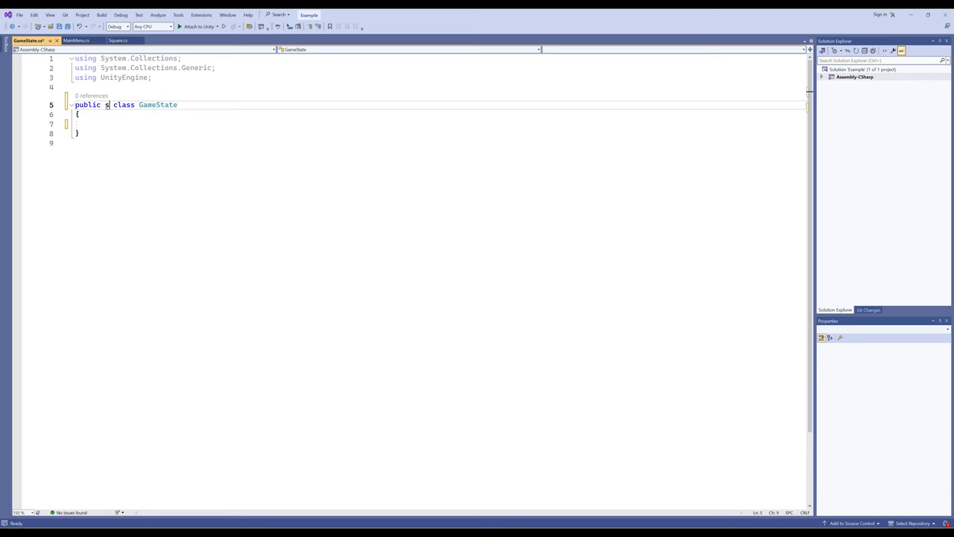
- Declare GameState as 'public static class' and start a new line inside its body
text(tatic)
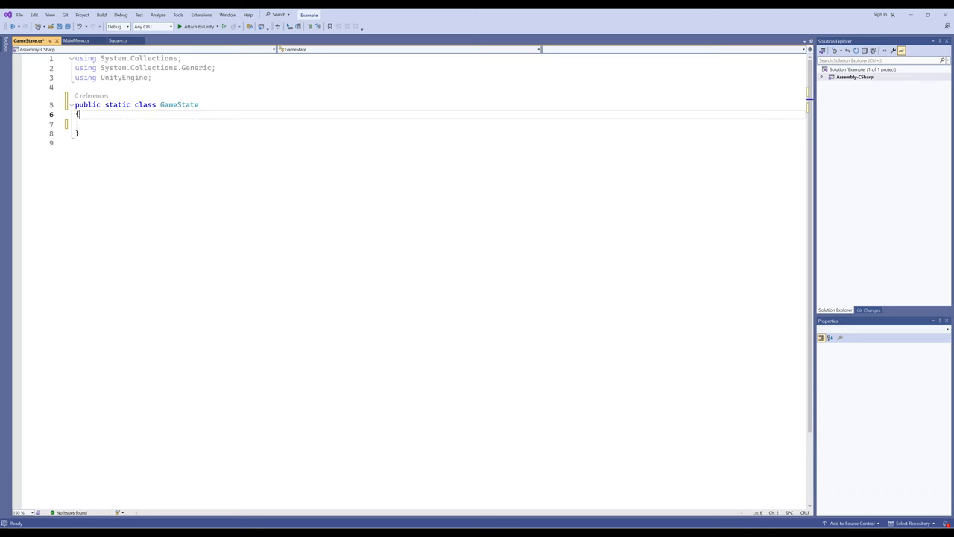
key(enter)
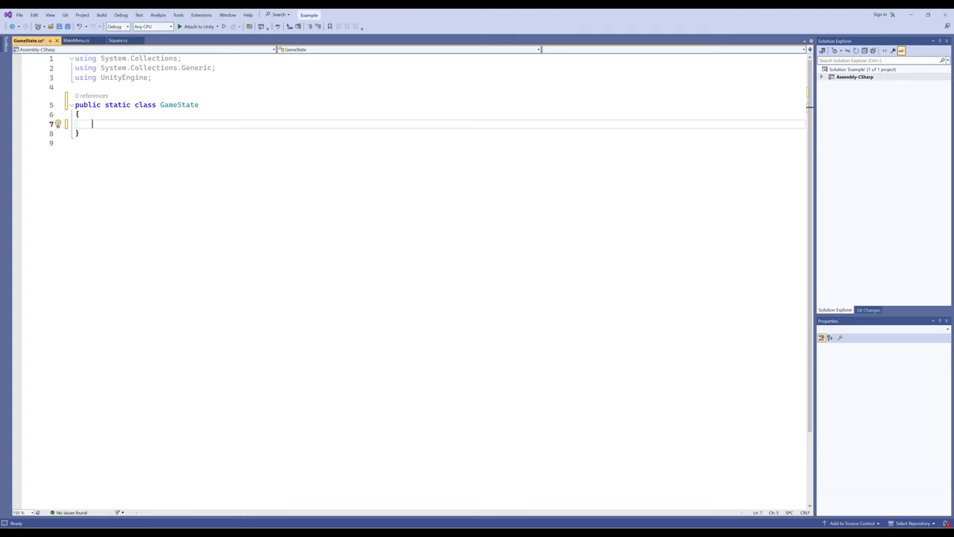
- Add the field 'public static int Score;' as GameState's first member
text(public)
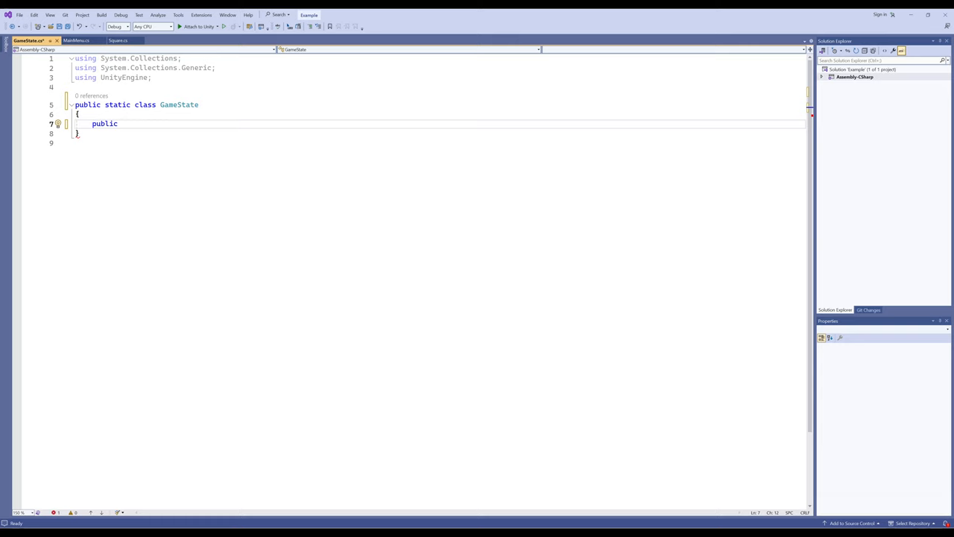
text(int)
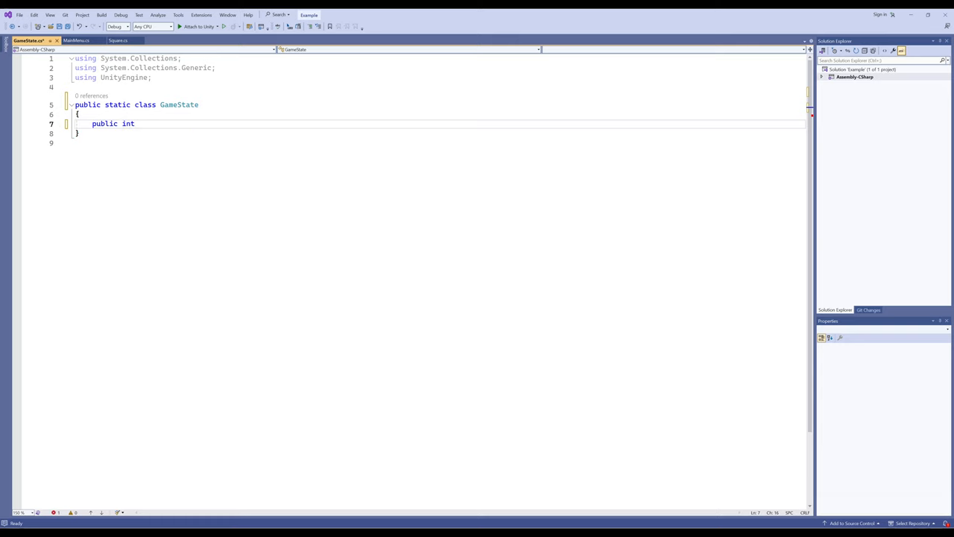
text(Score)
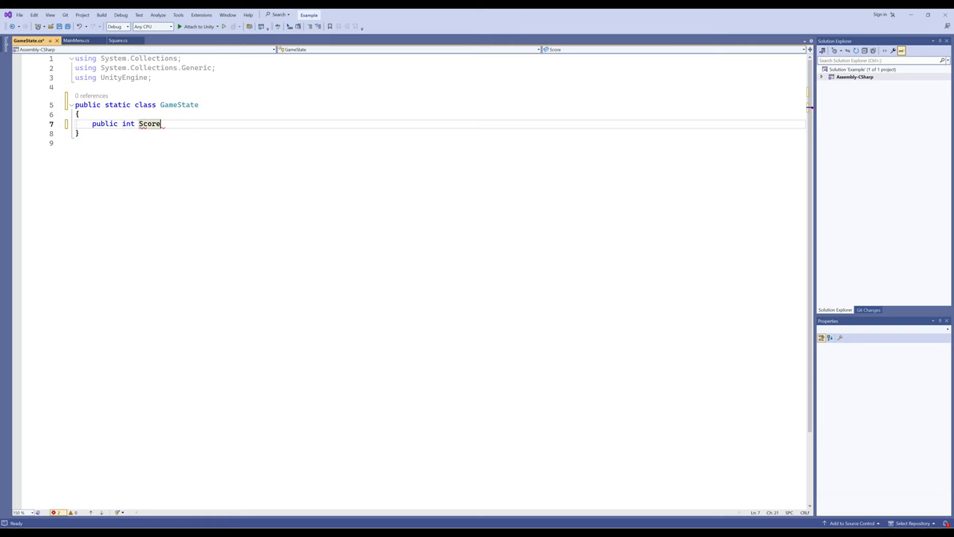
text(;)
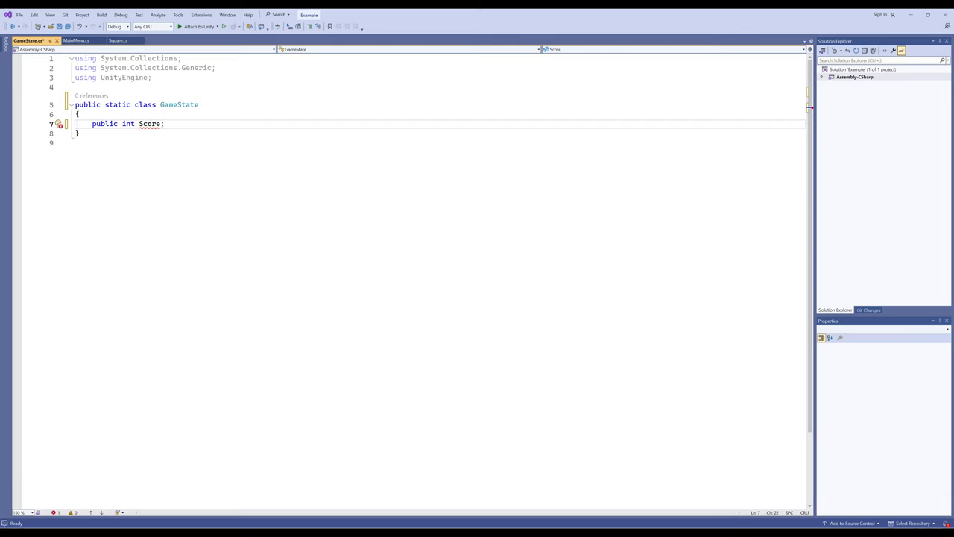
mouse_move(149, 122)
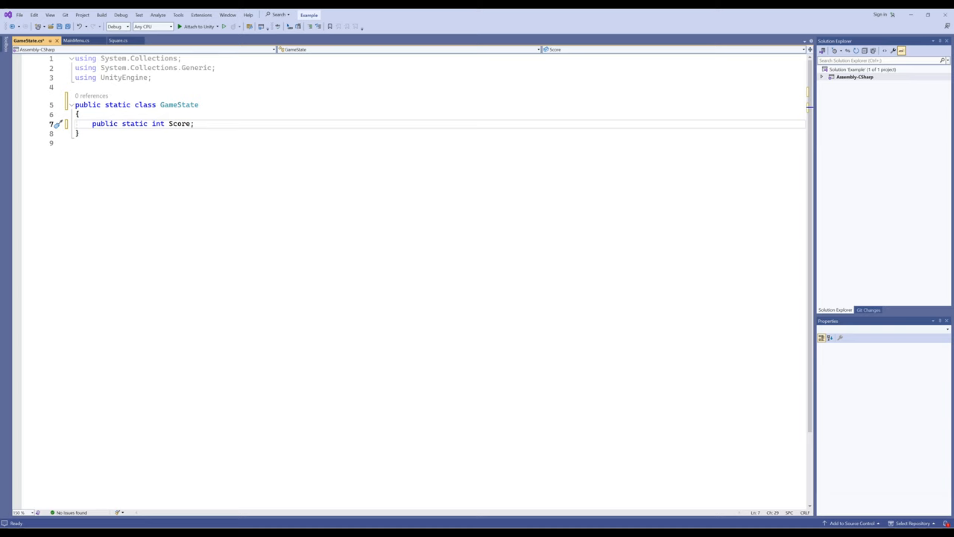
- Initialize the static Score field to 0, then select the three using directives
click(194, 122)
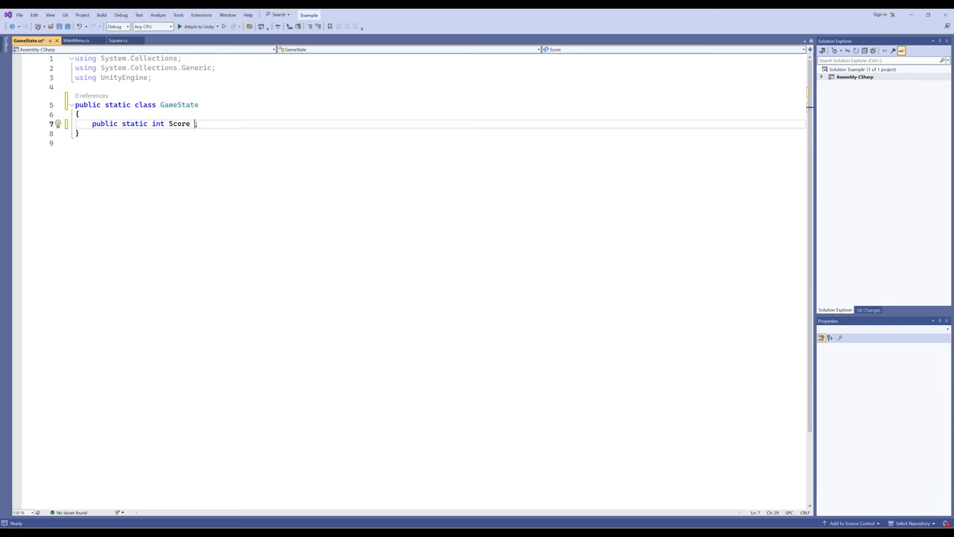
text(= 0)
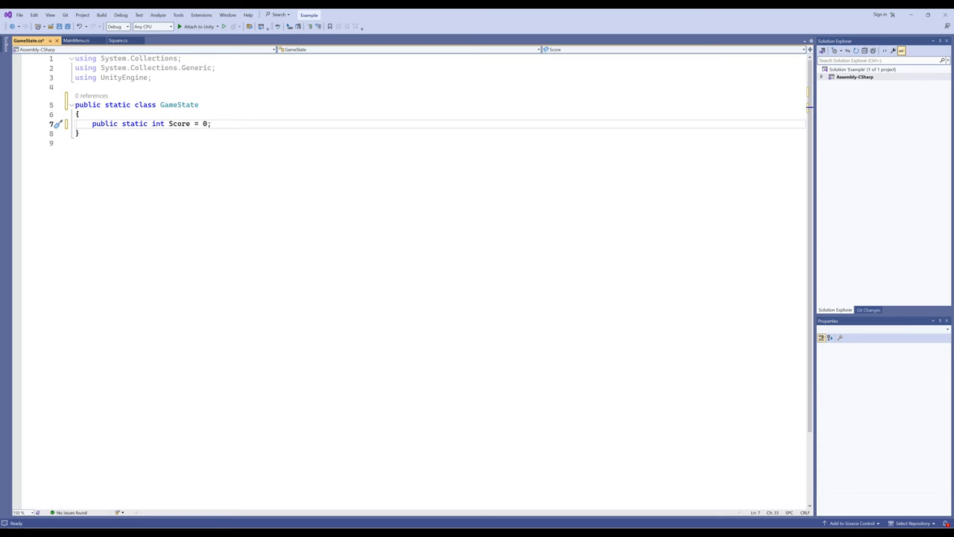
click(19, 15)
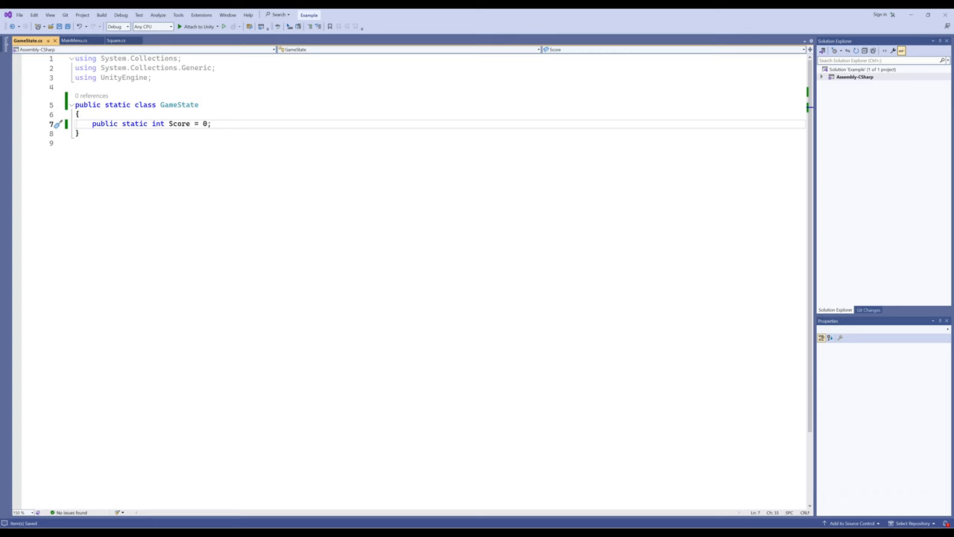
click(212, 123)
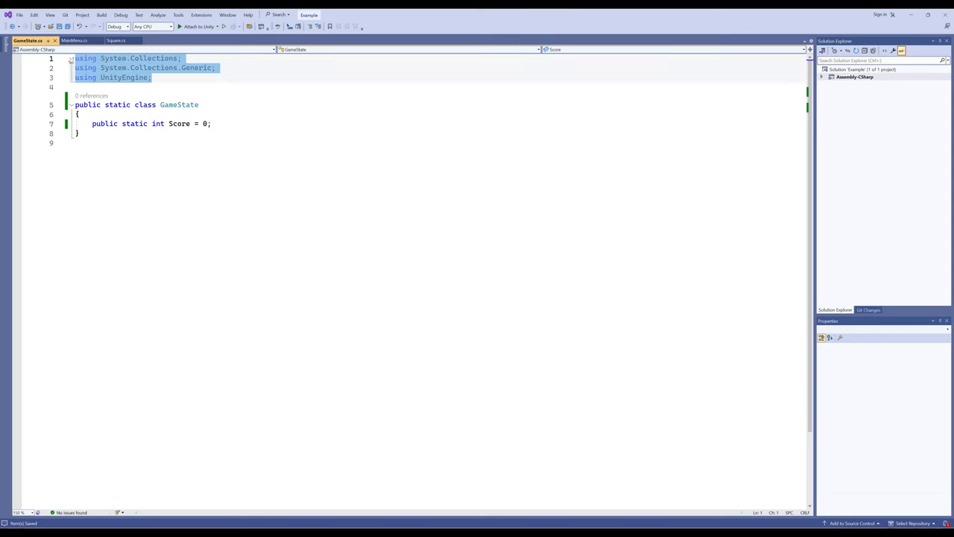
- Delete the unused using directives and save GameState.cs
key(Delete)
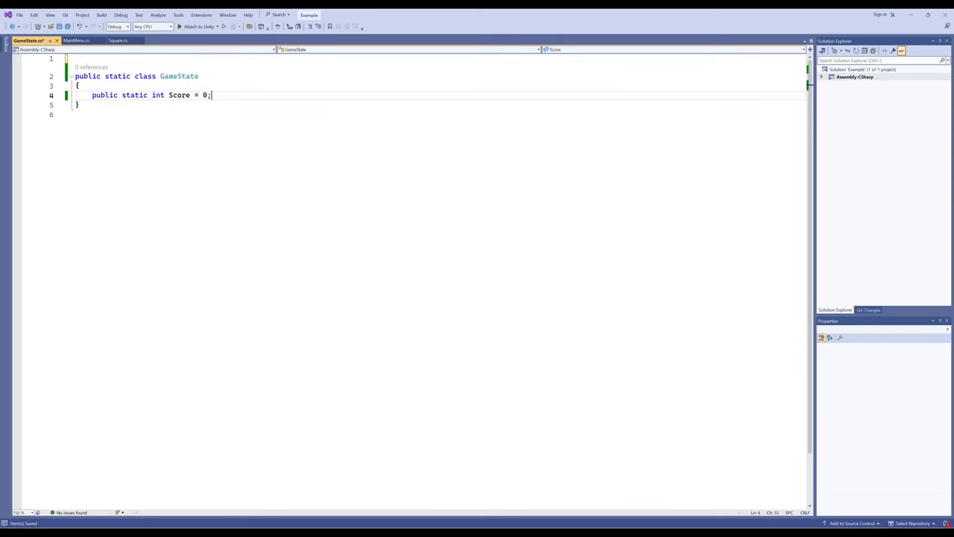
click(18, 15)
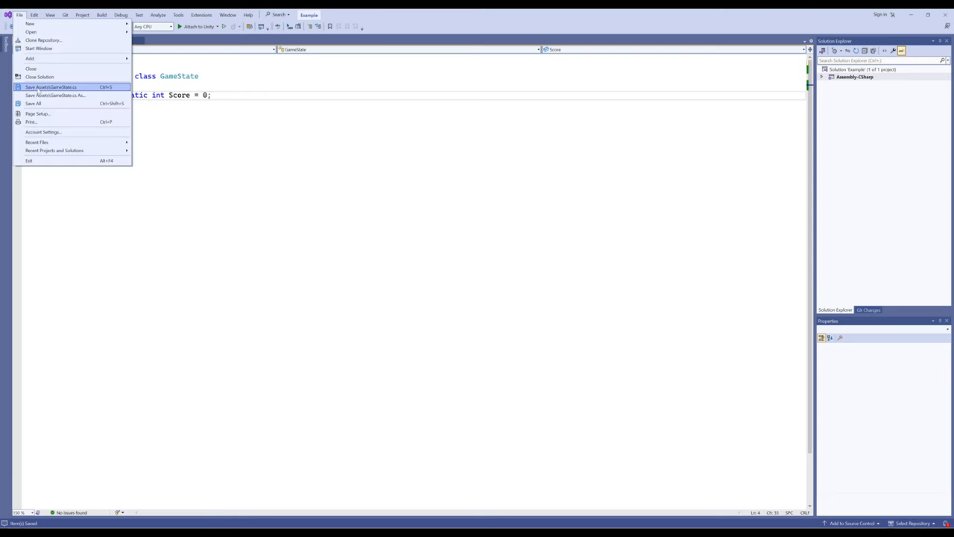
click(51, 86)
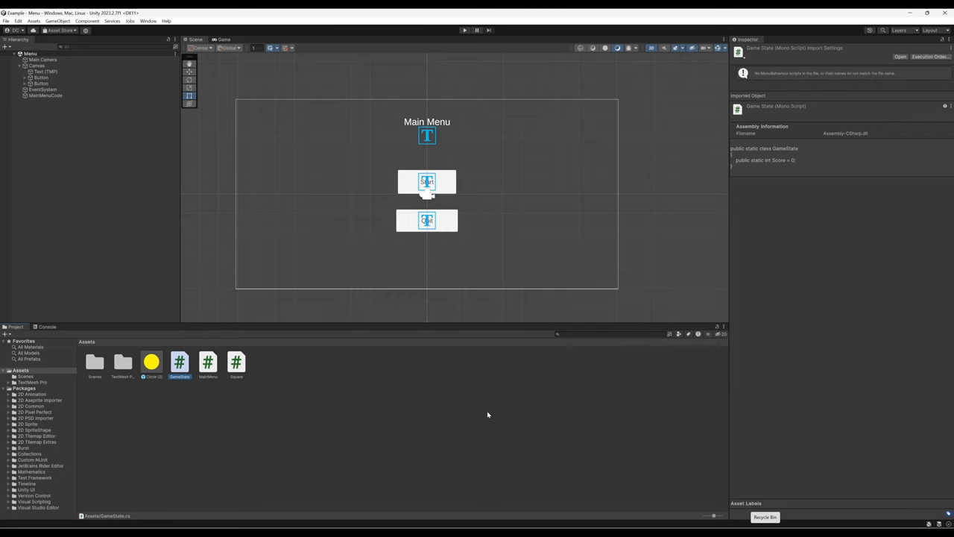
mouse_move(796, 182)
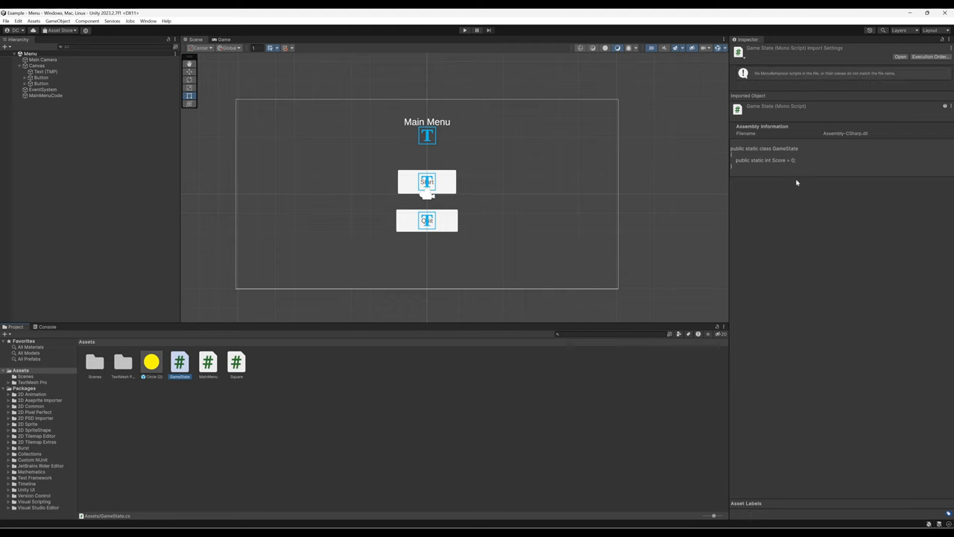
mouse_move(804, 215)
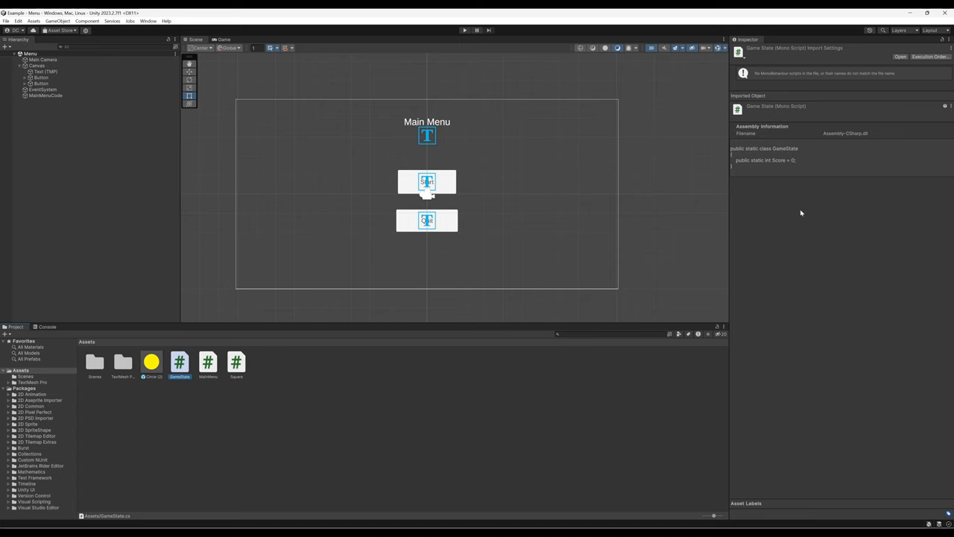
mouse_move(400, 409)
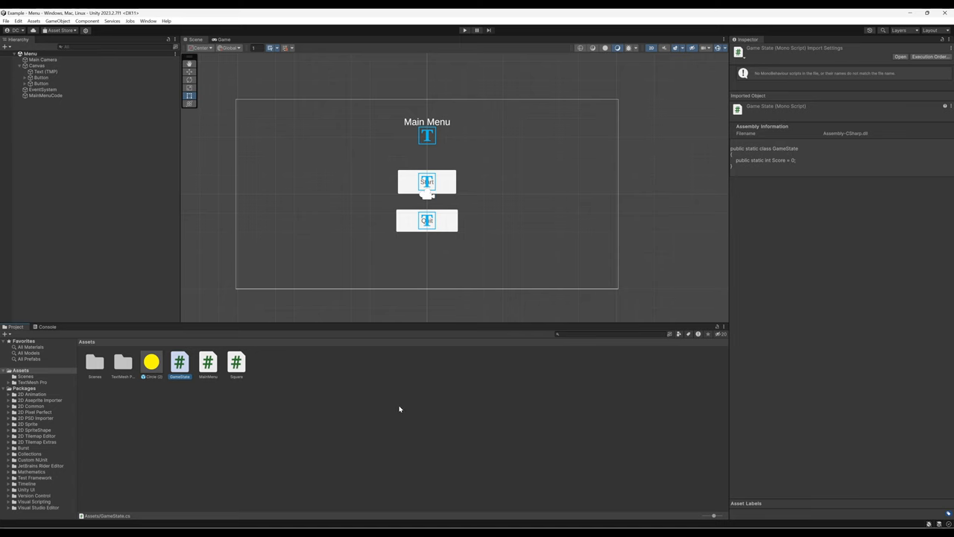
mouse_move(321, 392)
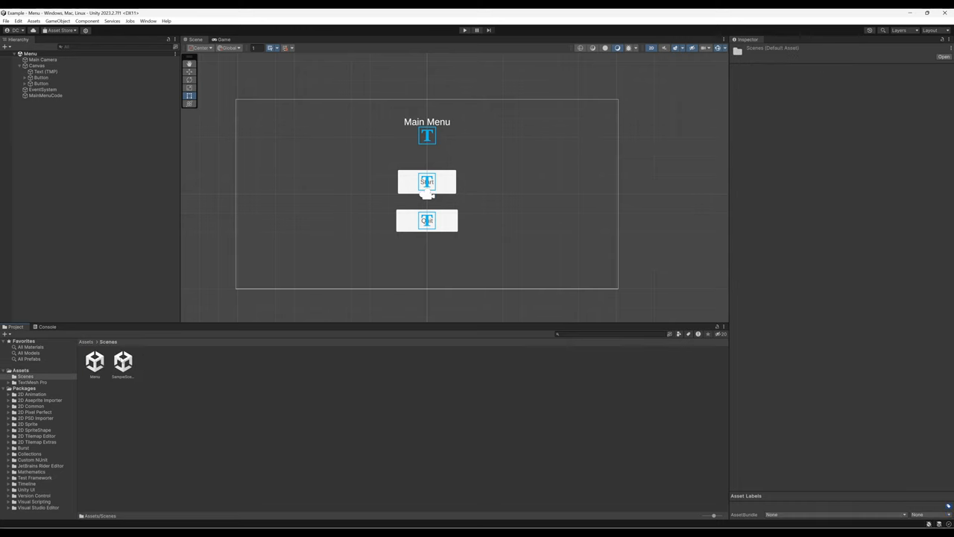
- Open SampleScene, expand Canvas and inspect the Square and Text (TMP) score objects
double_click(122, 362)
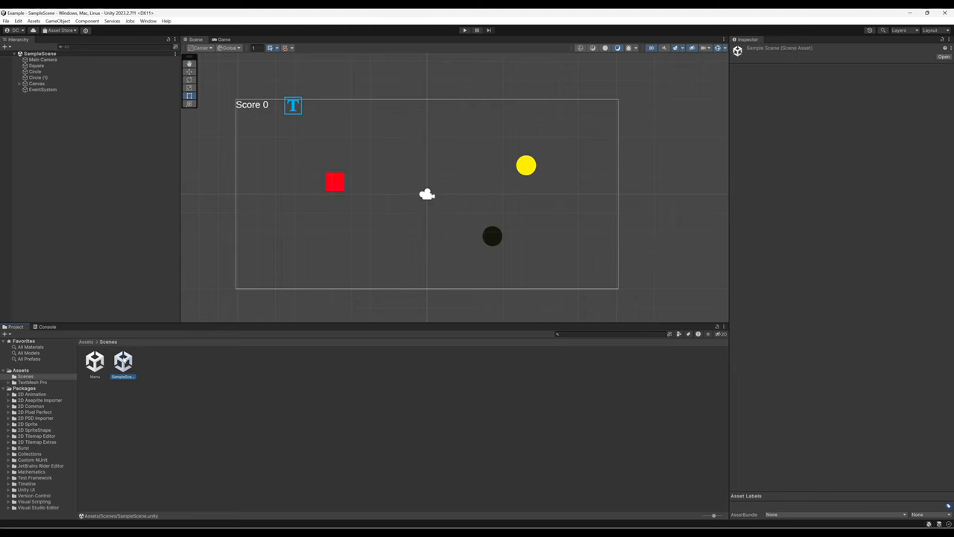
mouse_move(63, 105)
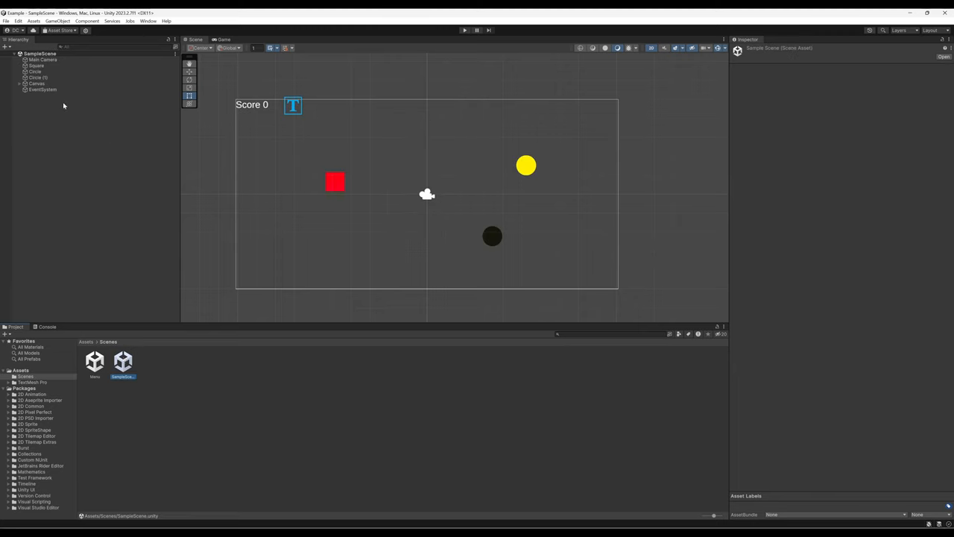
click(36, 66)
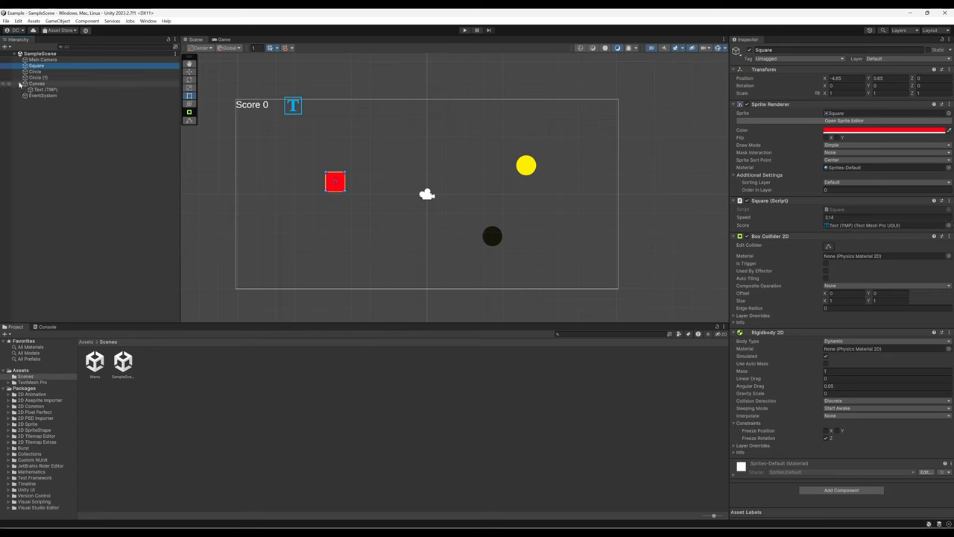
click(46, 90)
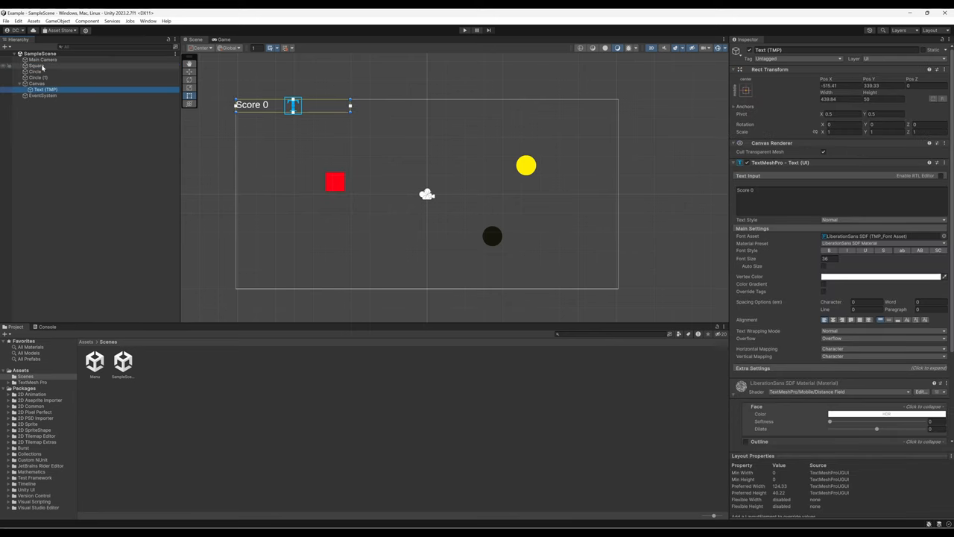
click(35, 66)
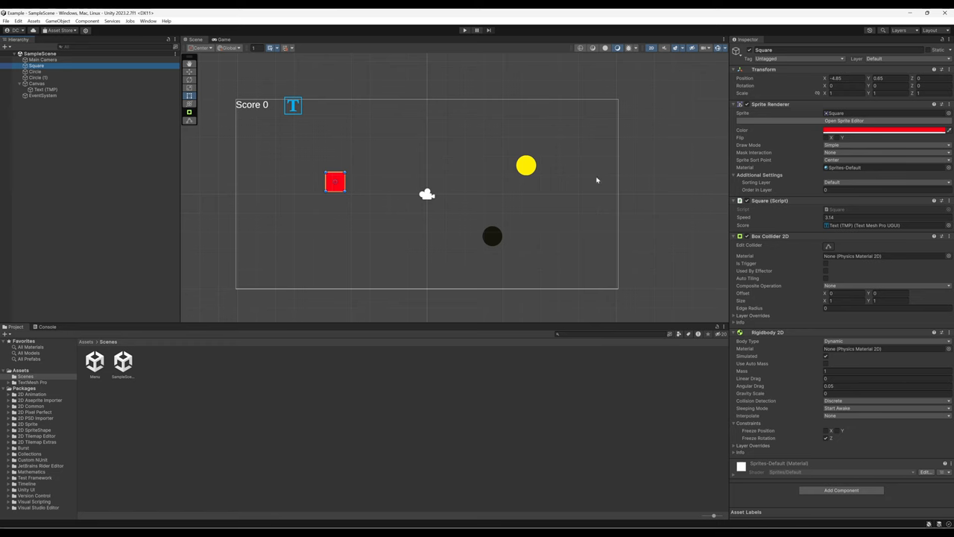
click(45, 90)
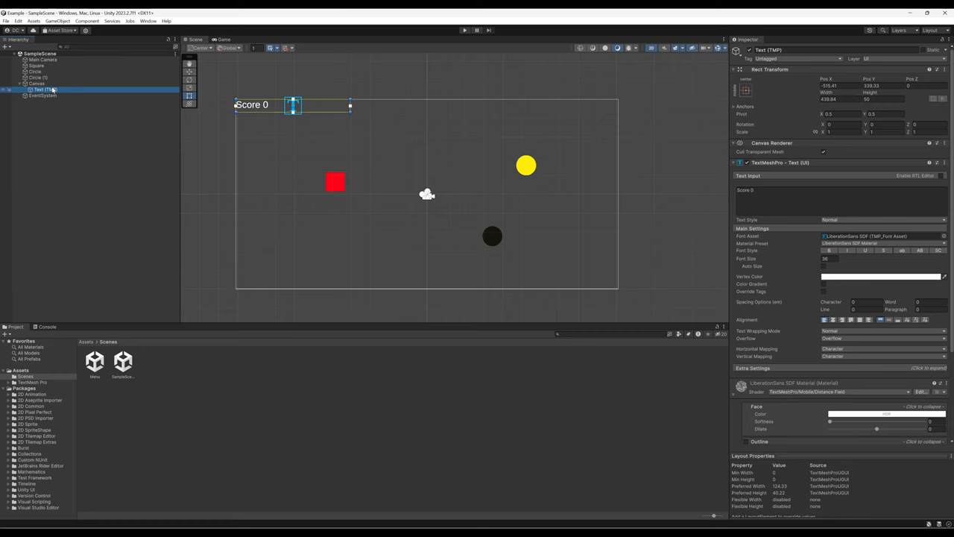
click(33, 66)
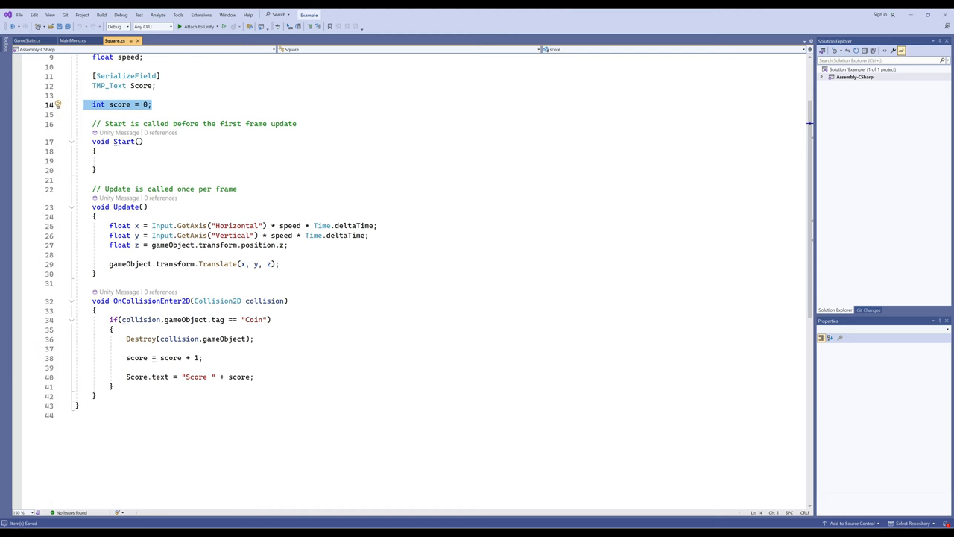
- Delete the local 'int score = 0;' declaration from Square.cs
scroll(up, 3)
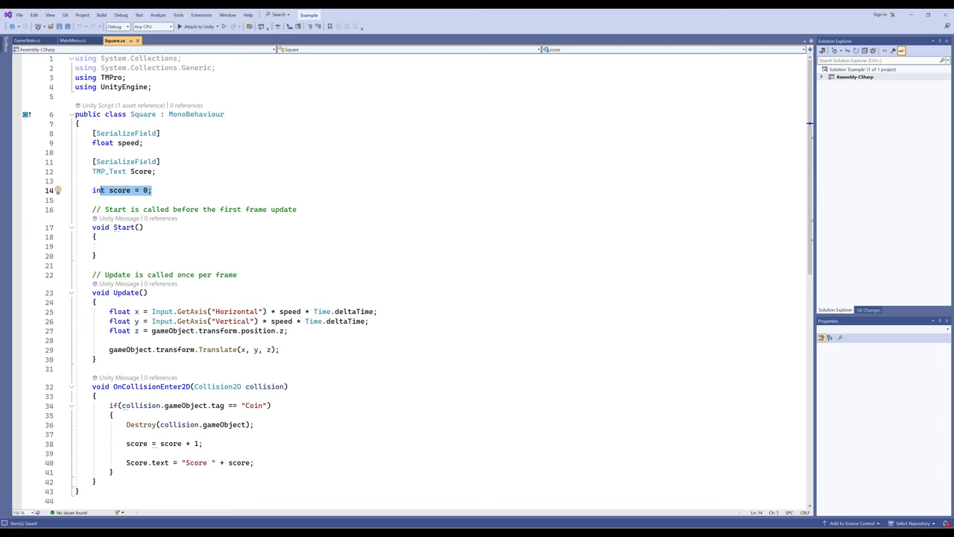
key(Delete)
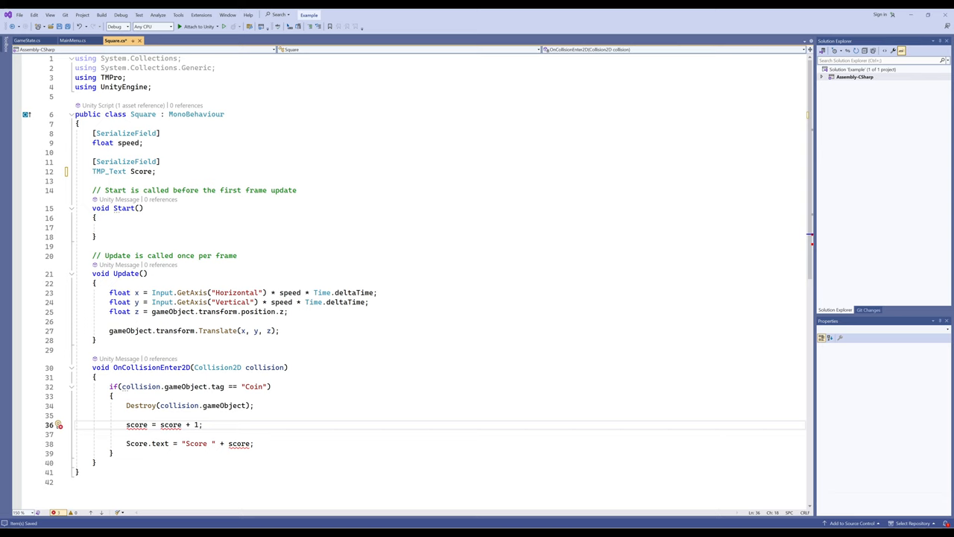
- Replace 'score' with GameState.Score in the increment and score-text lines via IntelliSense
key(Backspace)
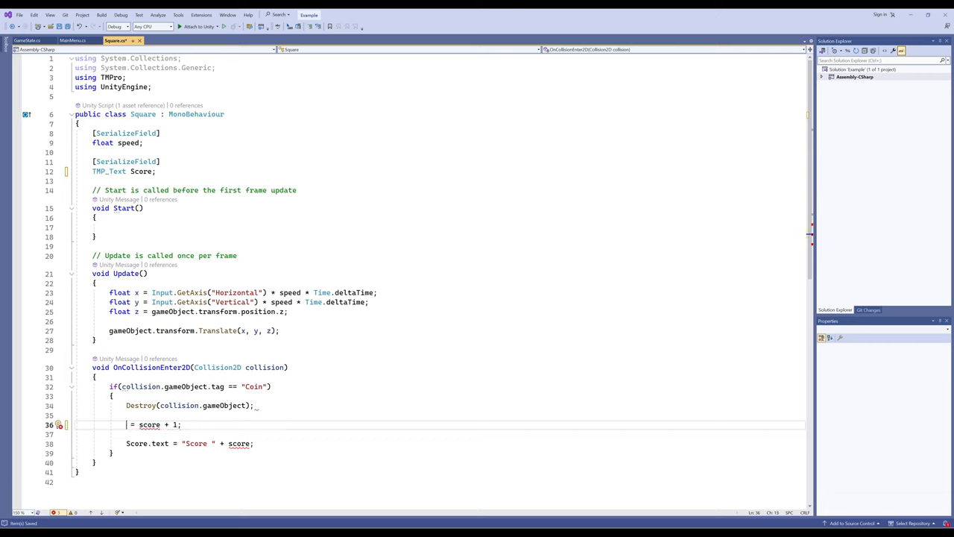
text(GameState.S)
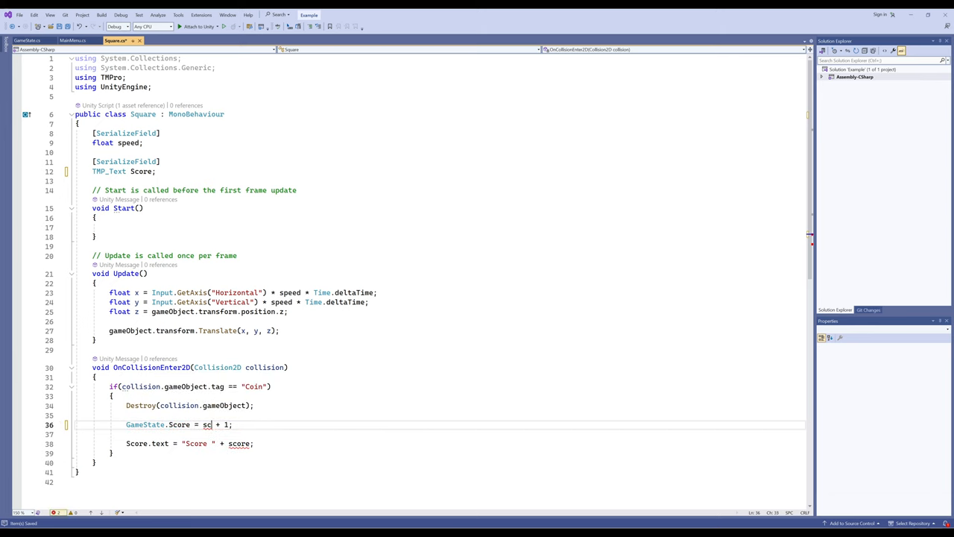
text(Game)
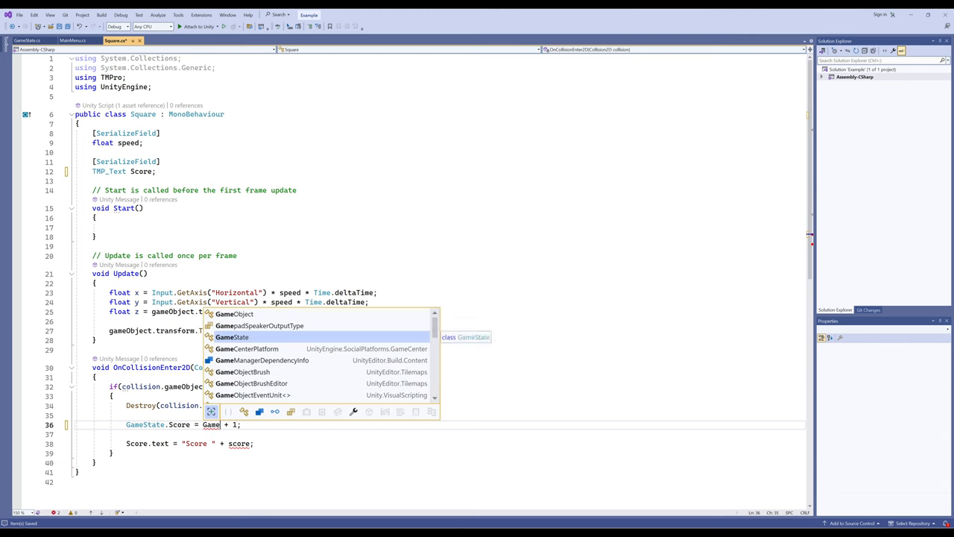
text(S)
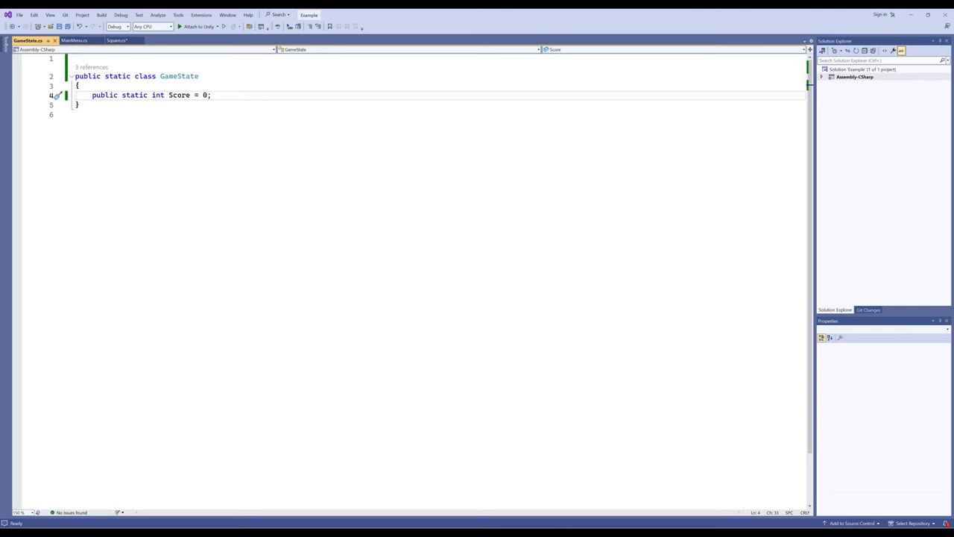
click(116, 40)
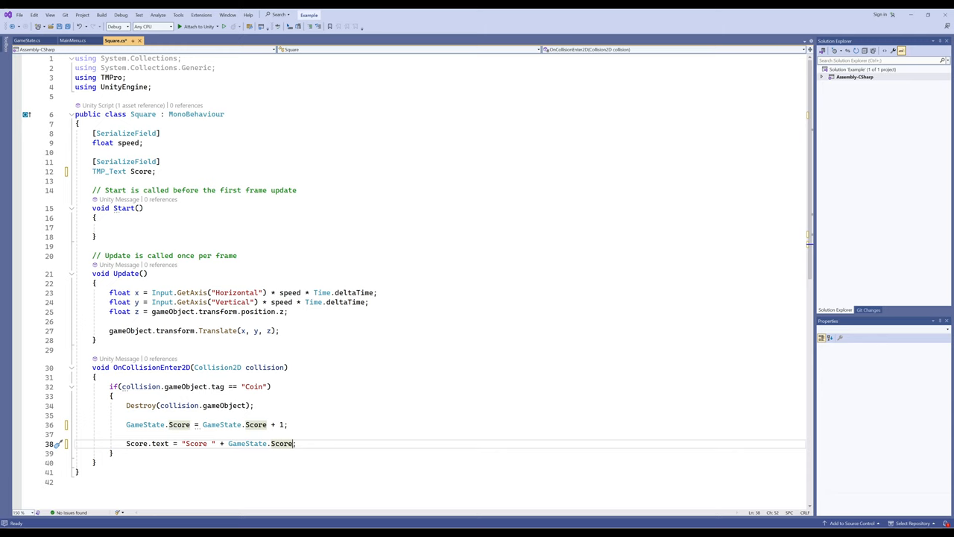
click(32, 40)
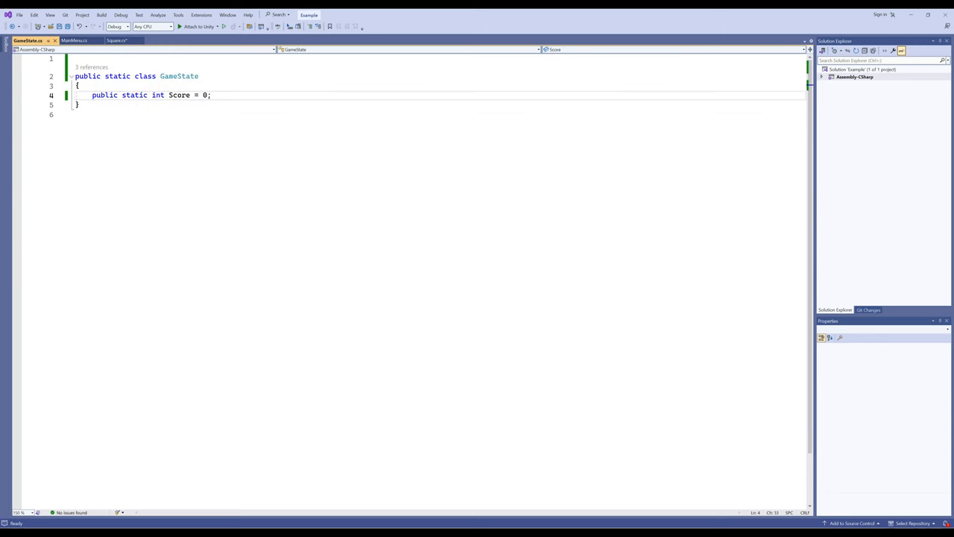
- Follow GameState's '1 reference' CodeLens to the Square.cs usage of GameState.Score
click(116, 40)
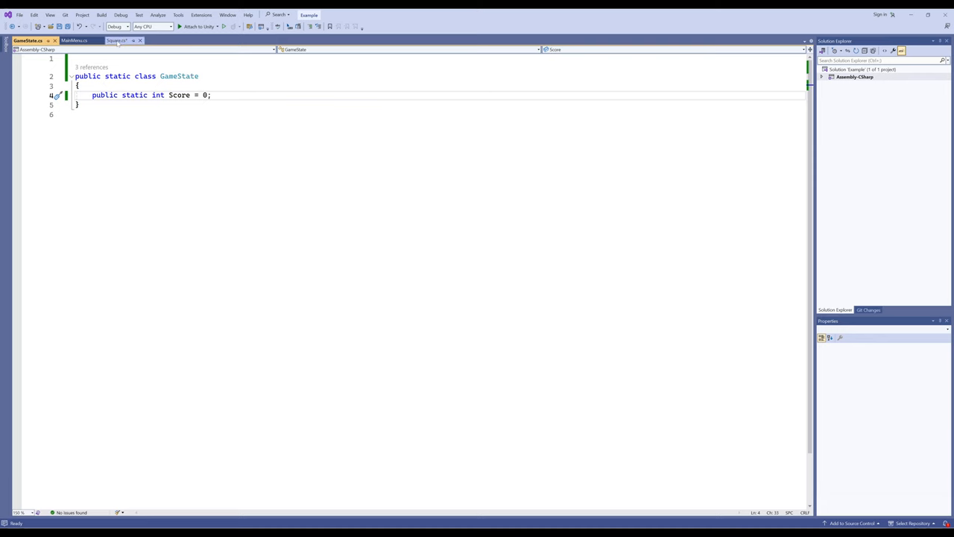
mouse_move(120, 40)
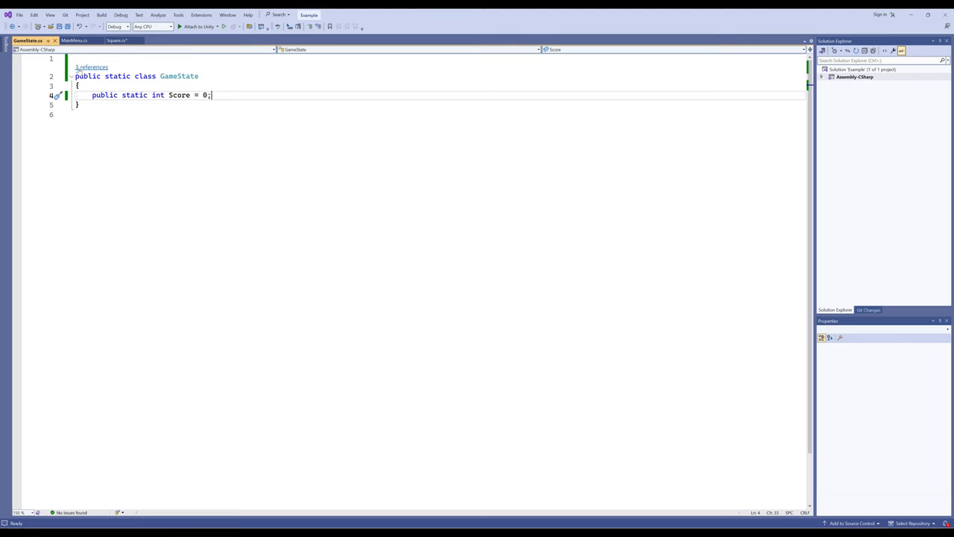
click(91, 67)
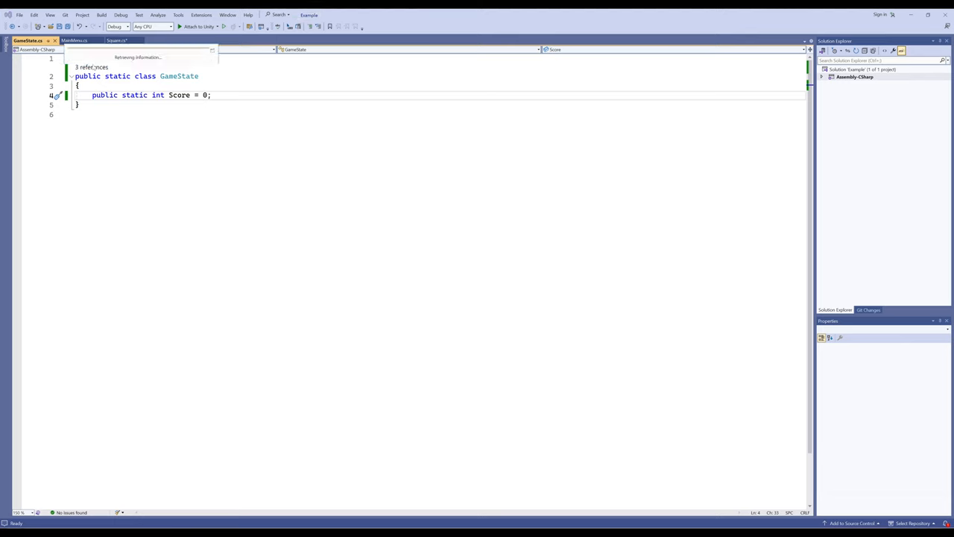
click(91, 67)
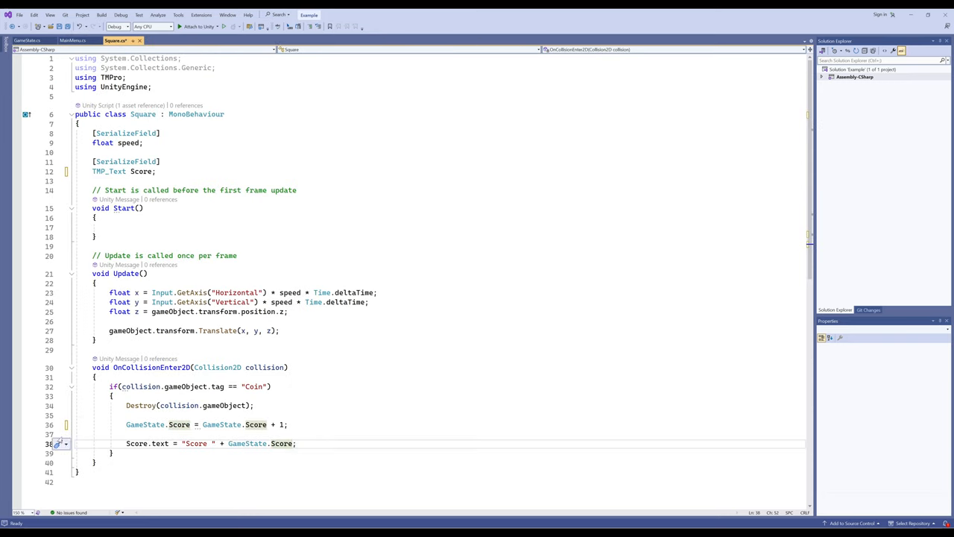
mouse_move(246, 443)
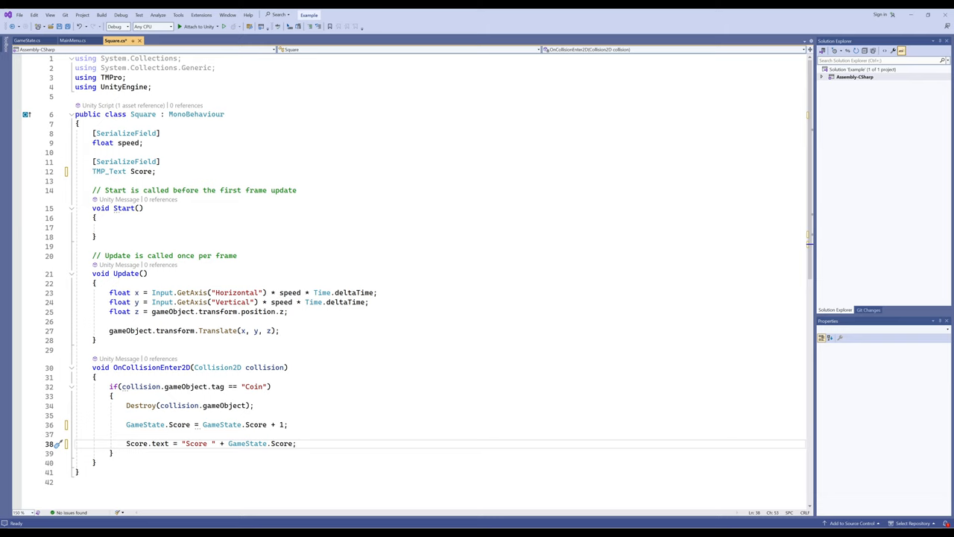
- Save Square.cs and return to Unity for testing
click(17, 15)
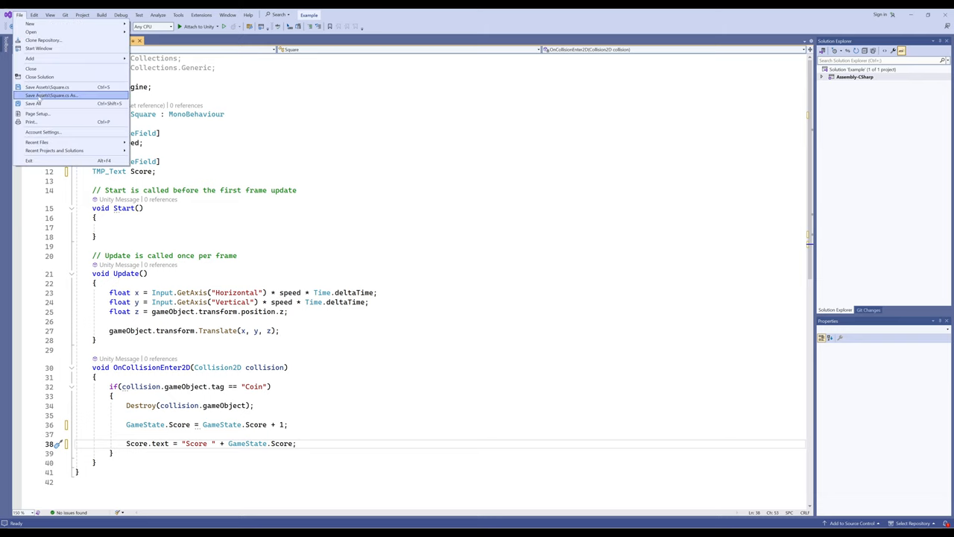
click(33, 103)
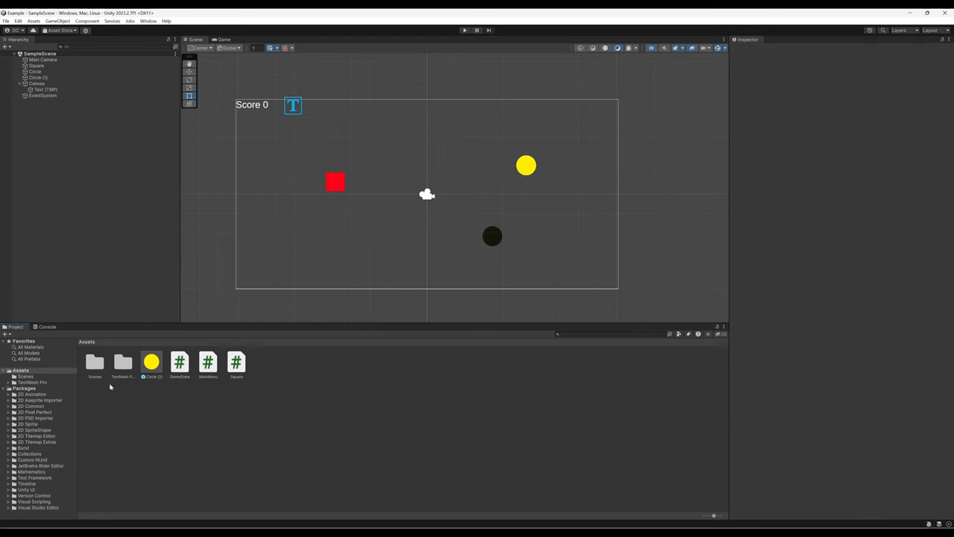
- Run the Menu scene, press Start and collect a coin so the score shows 1
double_click(96, 365)
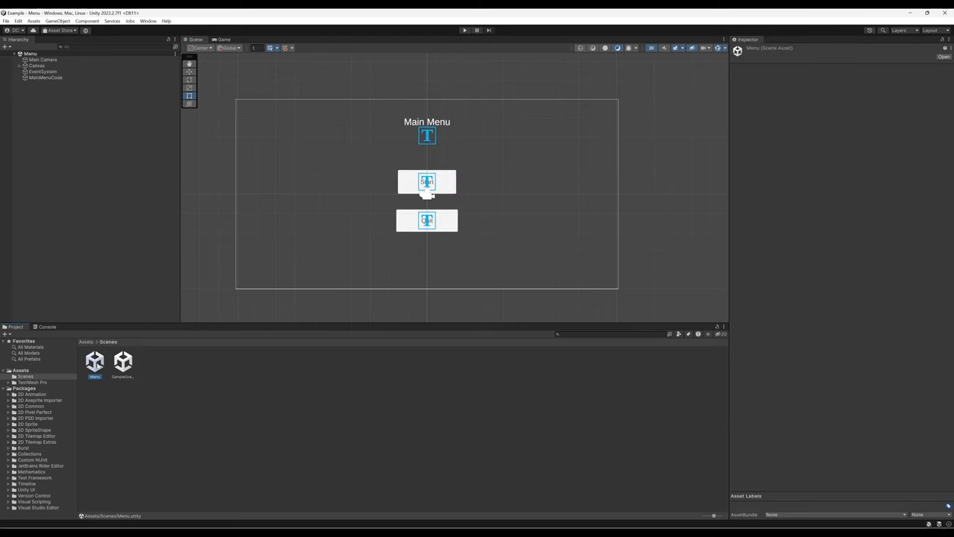
click(465, 30)
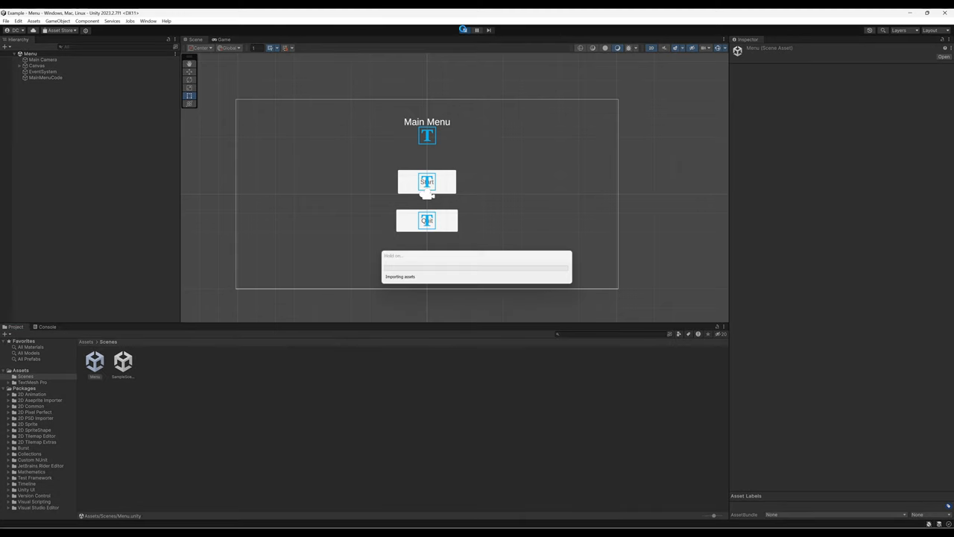
click(465, 30)
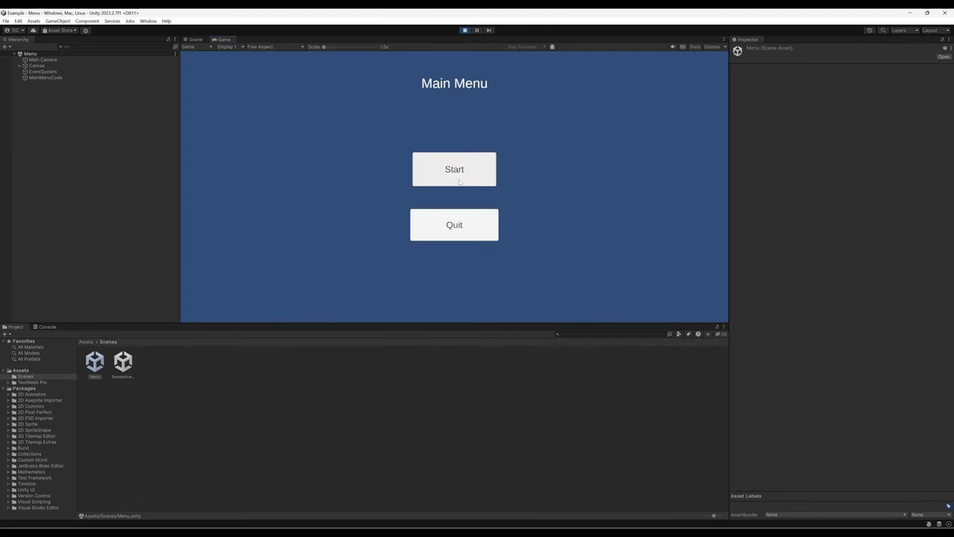
click(453, 168)
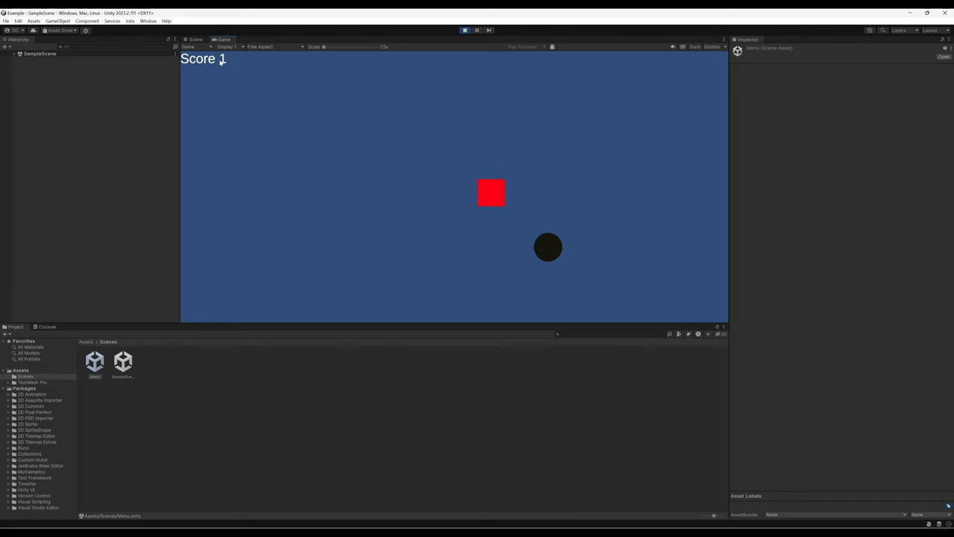
mouse_move(219, 64)
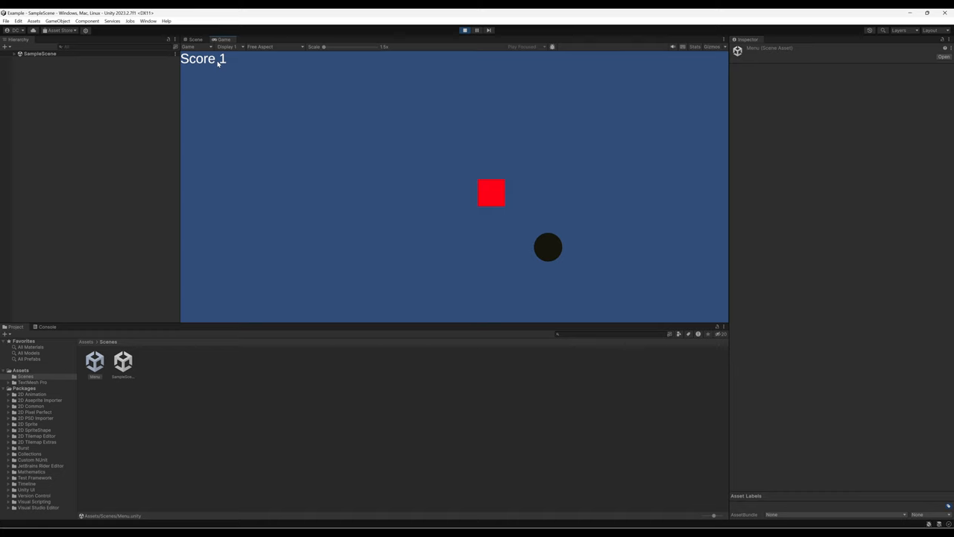
mouse_move(224, 72)
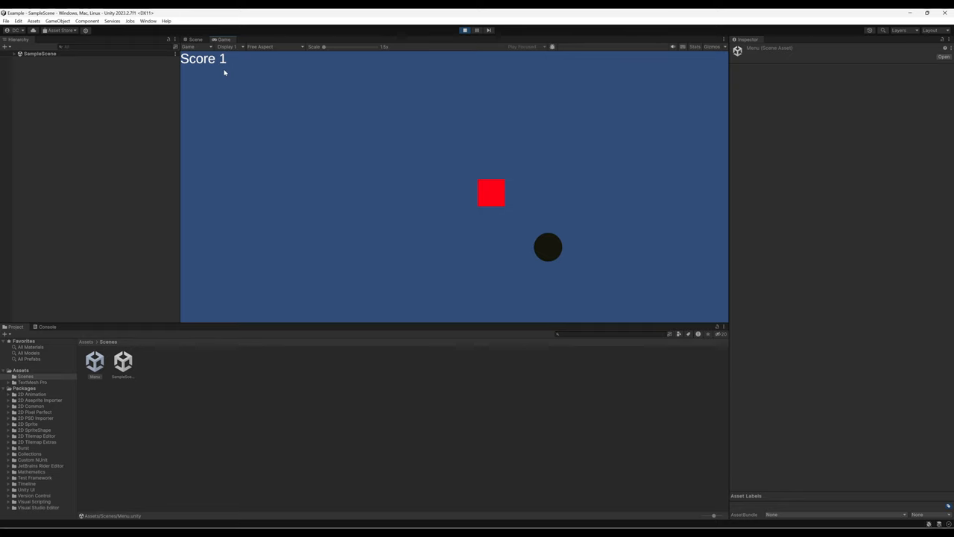
mouse_move(253, 63)
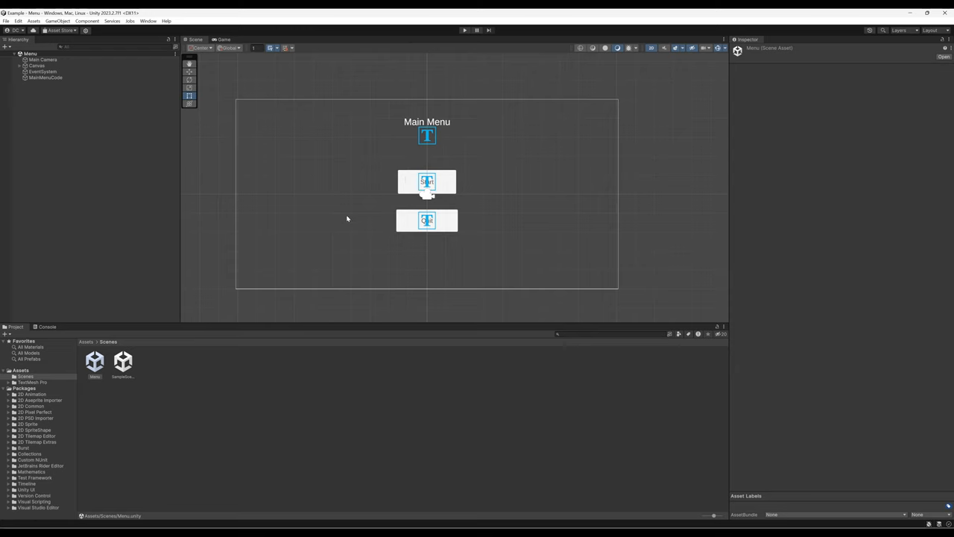
mouse_move(98, 351)
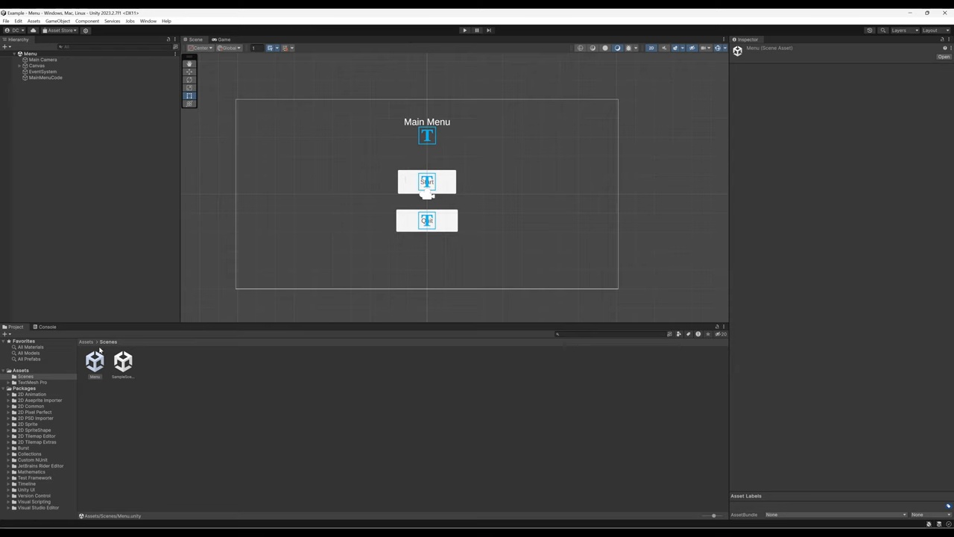
- Add 'public static int Health = 3;' after the Score field in GameState
click(85, 341)
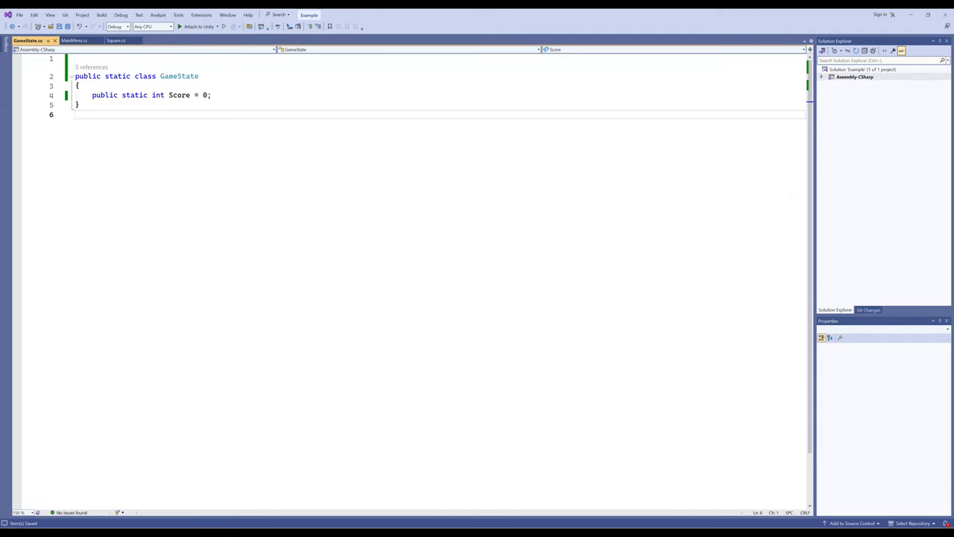
click(211, 95)
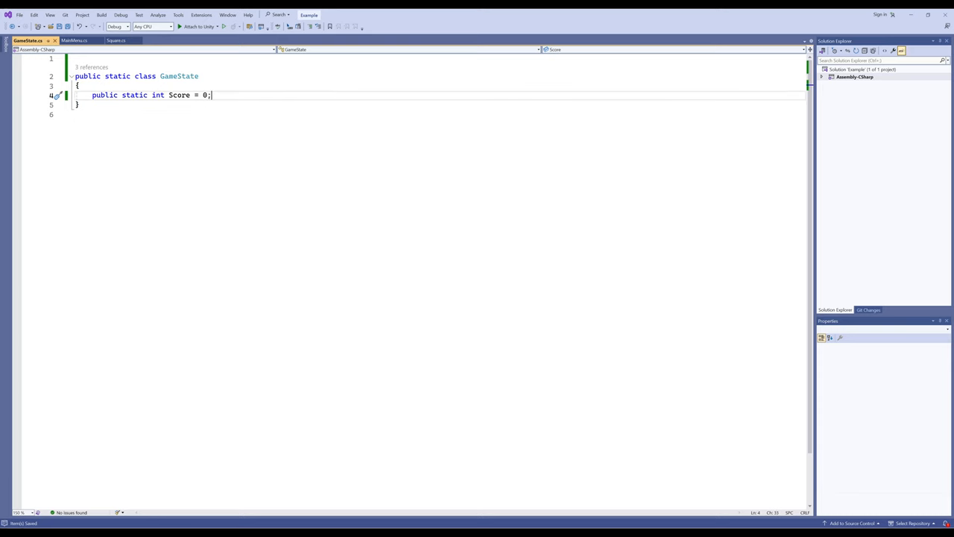
text(public static int Score2 = 1;)
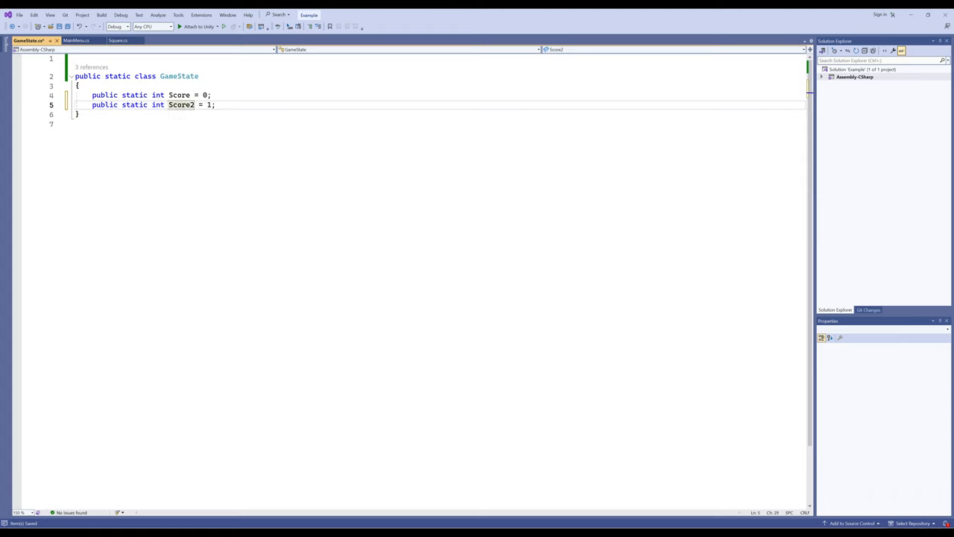
text(Heal)
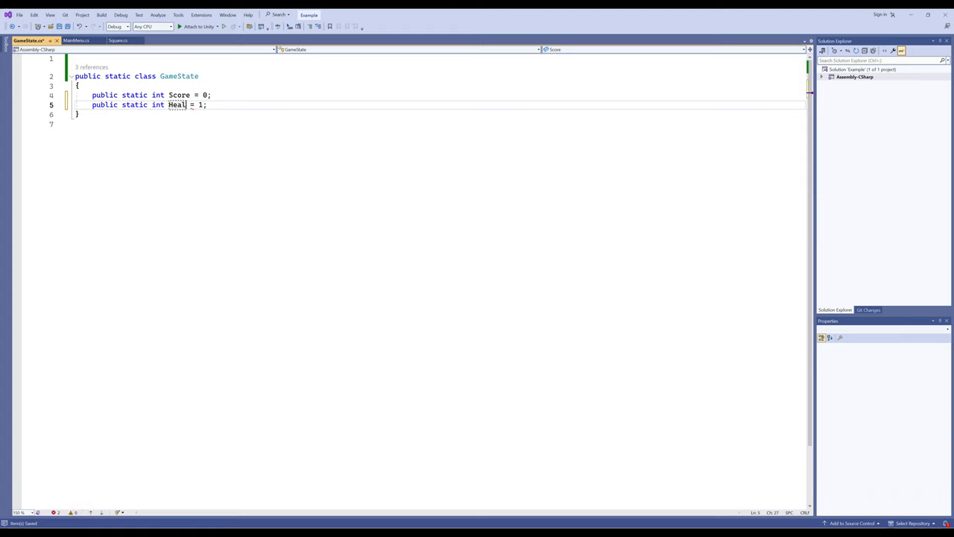
text(th)
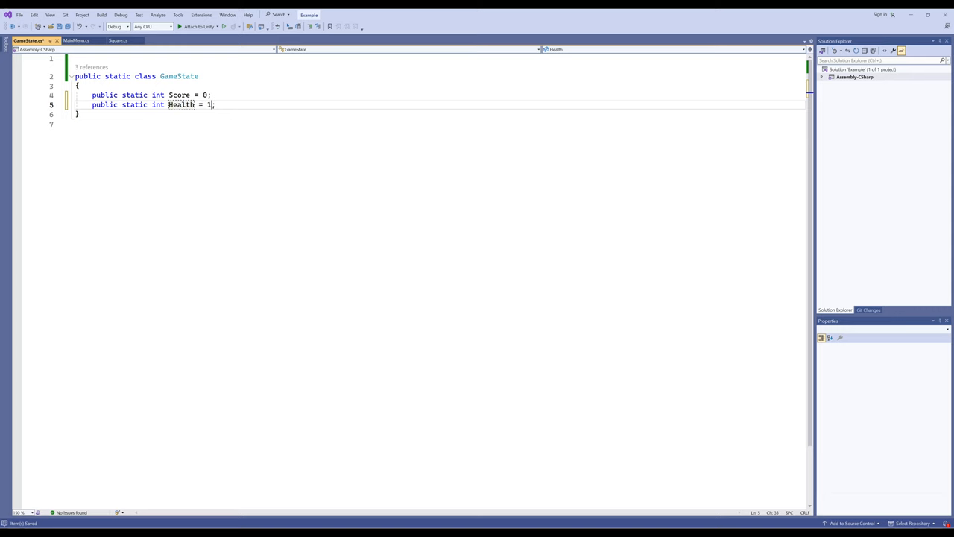
key(Backspace)
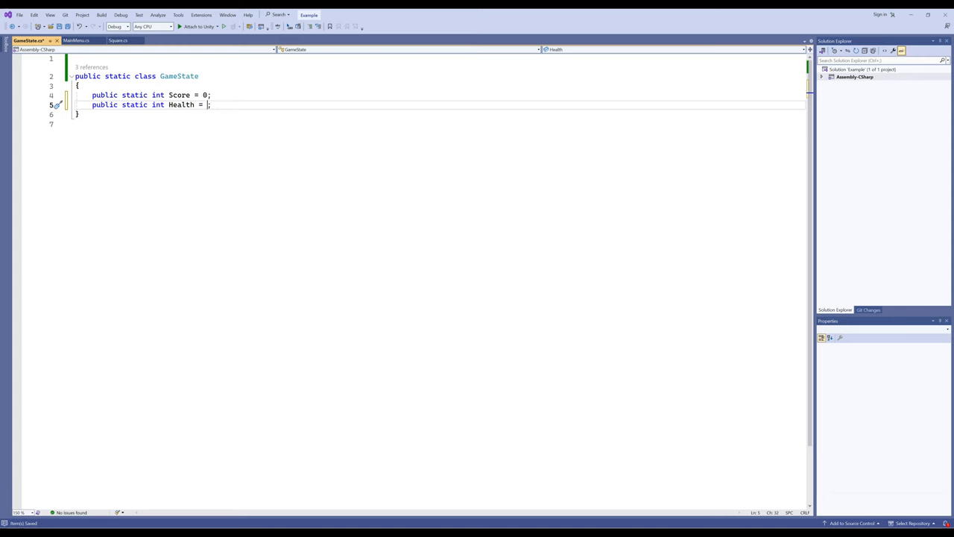
text(3)
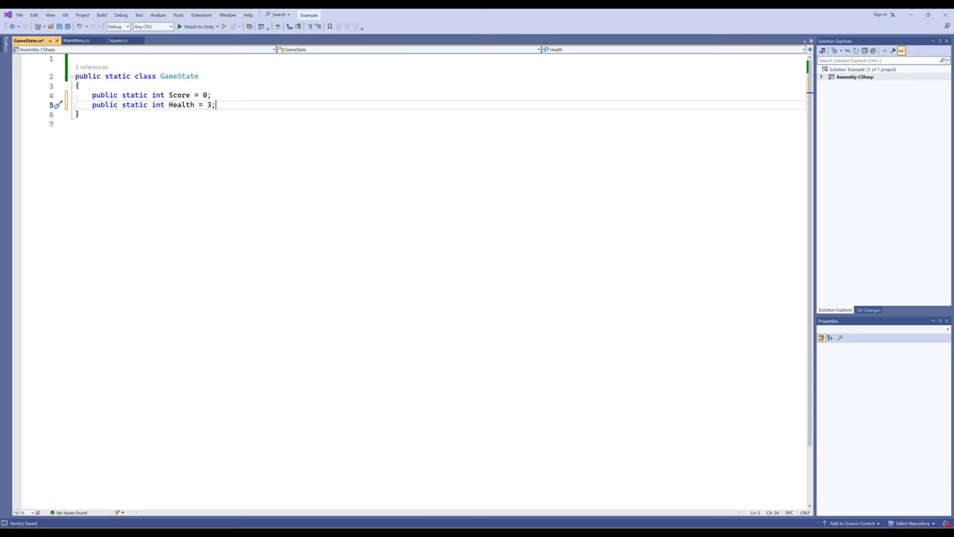
- Save GameState.cs and preview the updated script with Health in Unity's Inspector
click(17, 14)
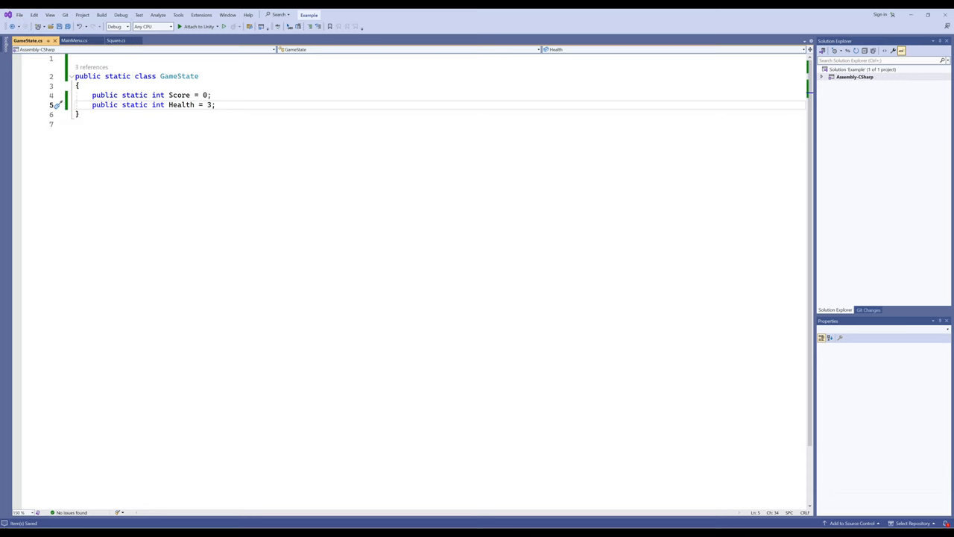
click(216, 105)
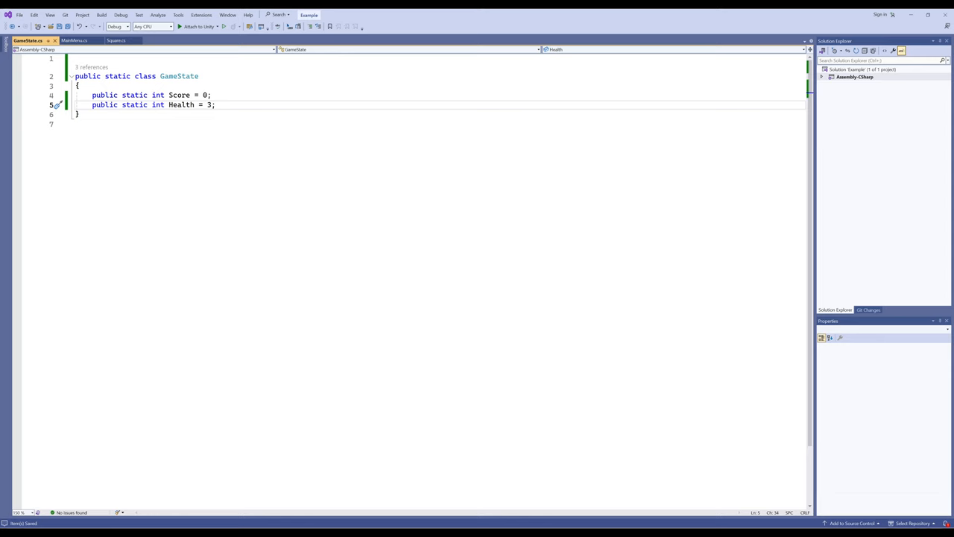
click(217, 104)
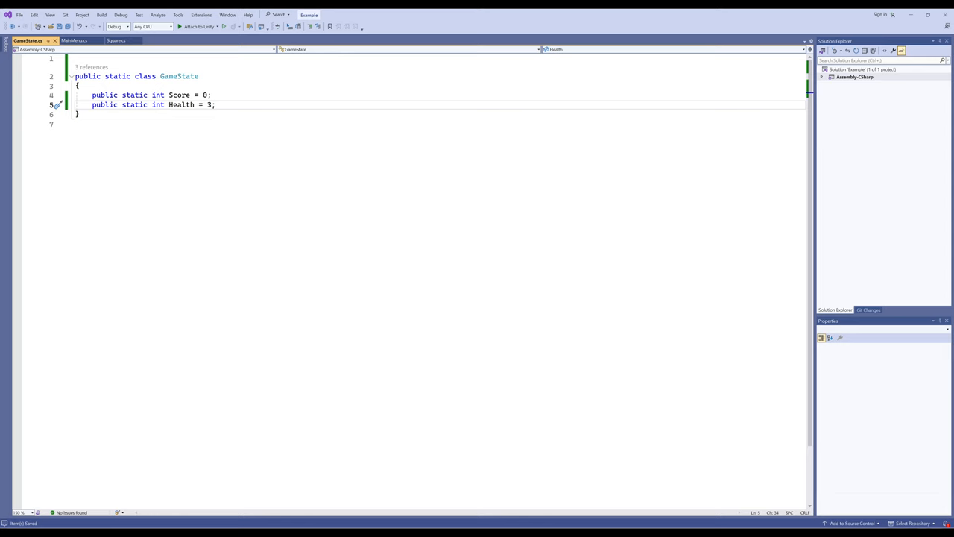
click(215, 105)
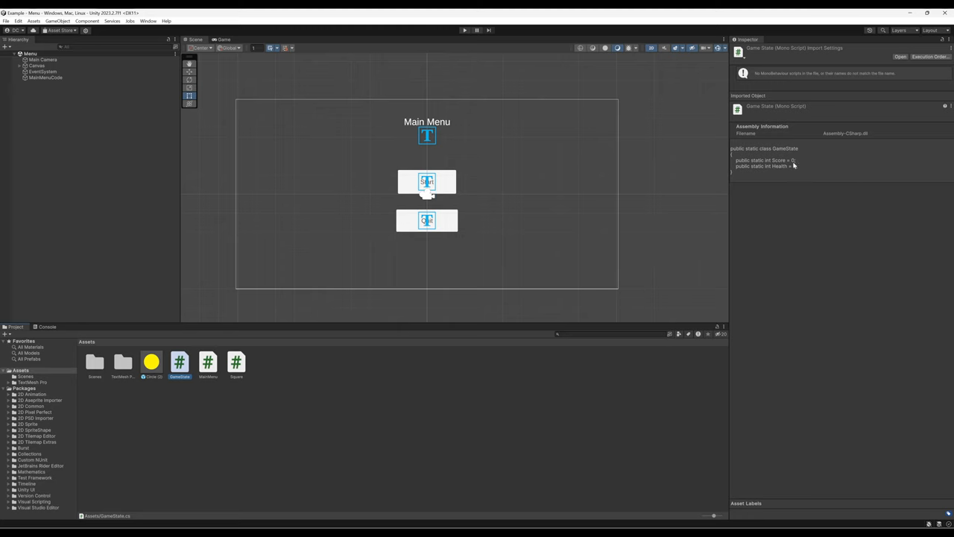
mouse_move(404, 412)
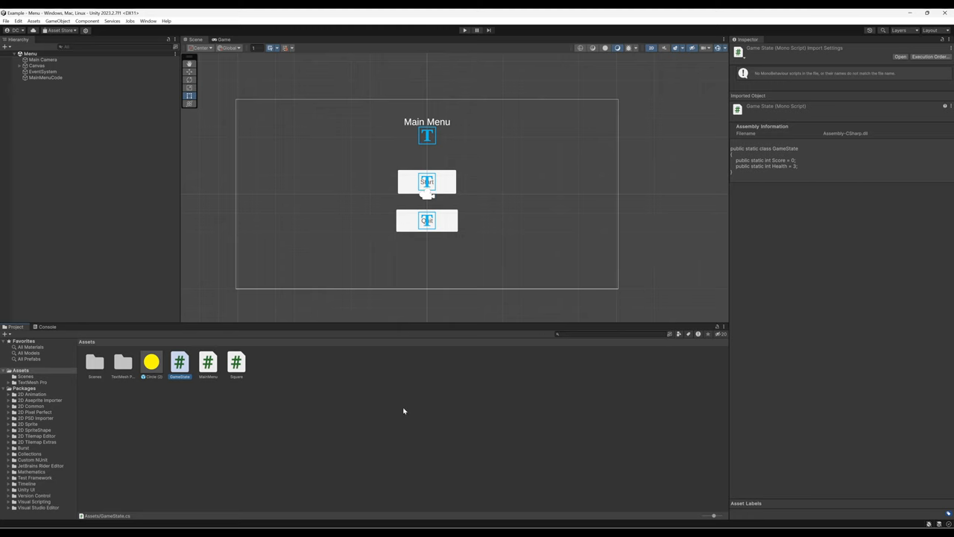